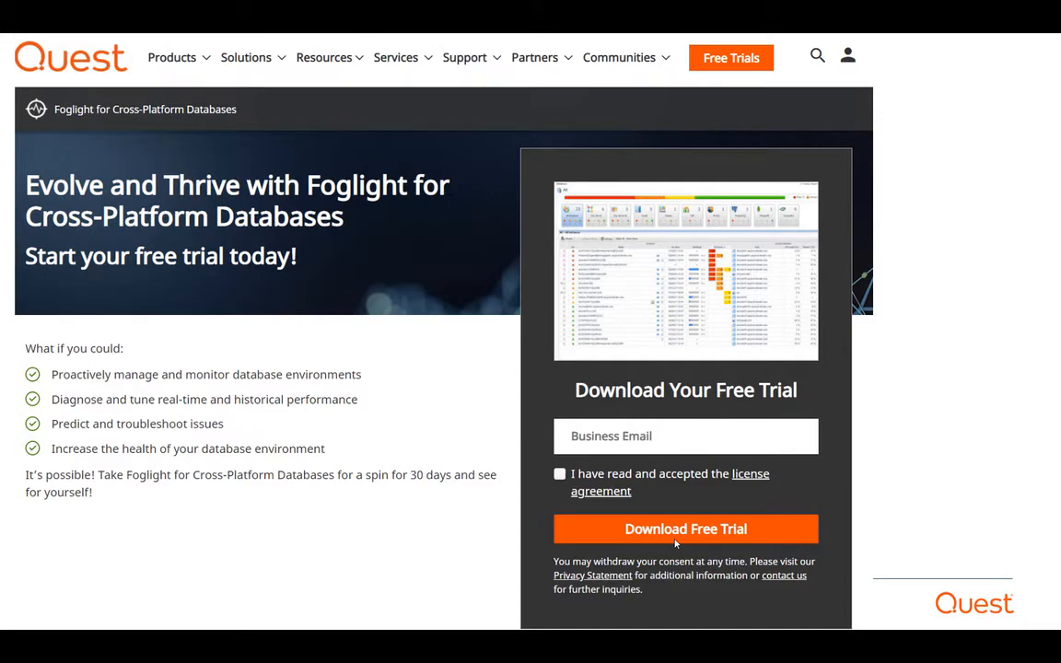
# Request the Foglight free trial and download the Windows 64-bit installer
pyautogui.click(686, 529)
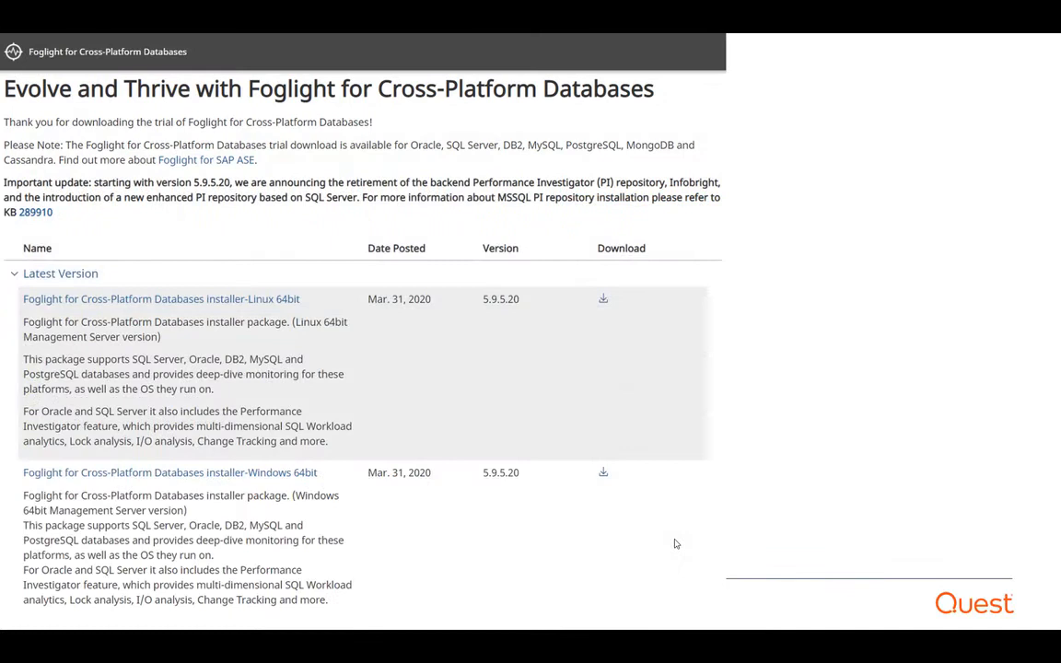
pyautogui.click(604, 472)
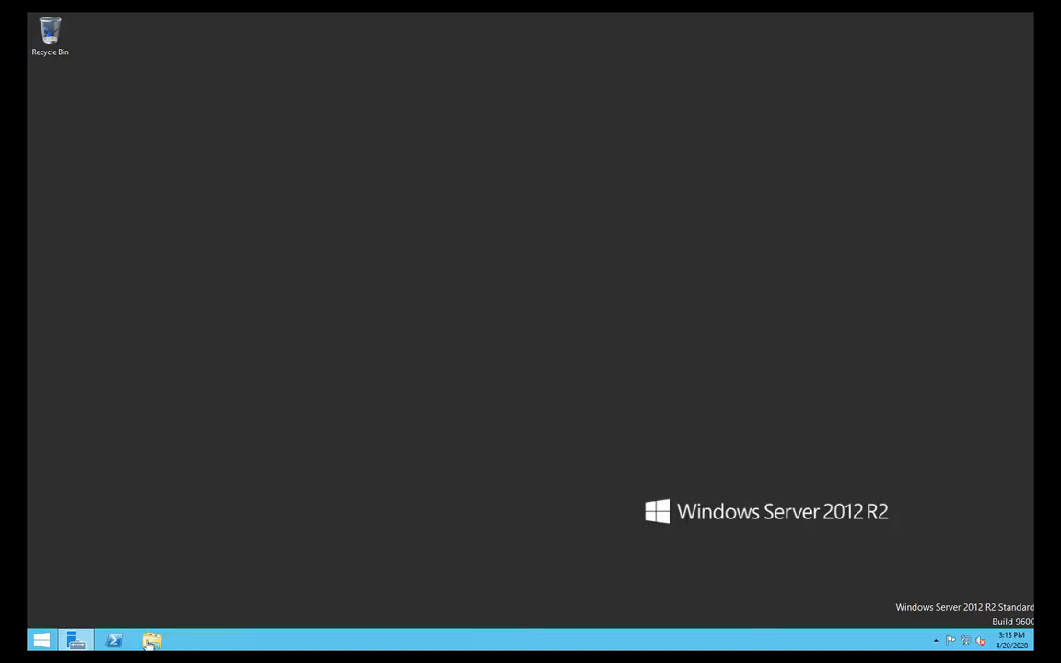
# Launch the downloaded Foglight installer from the Downloads folder in File Explorer
pyautogui.click(151, 640)
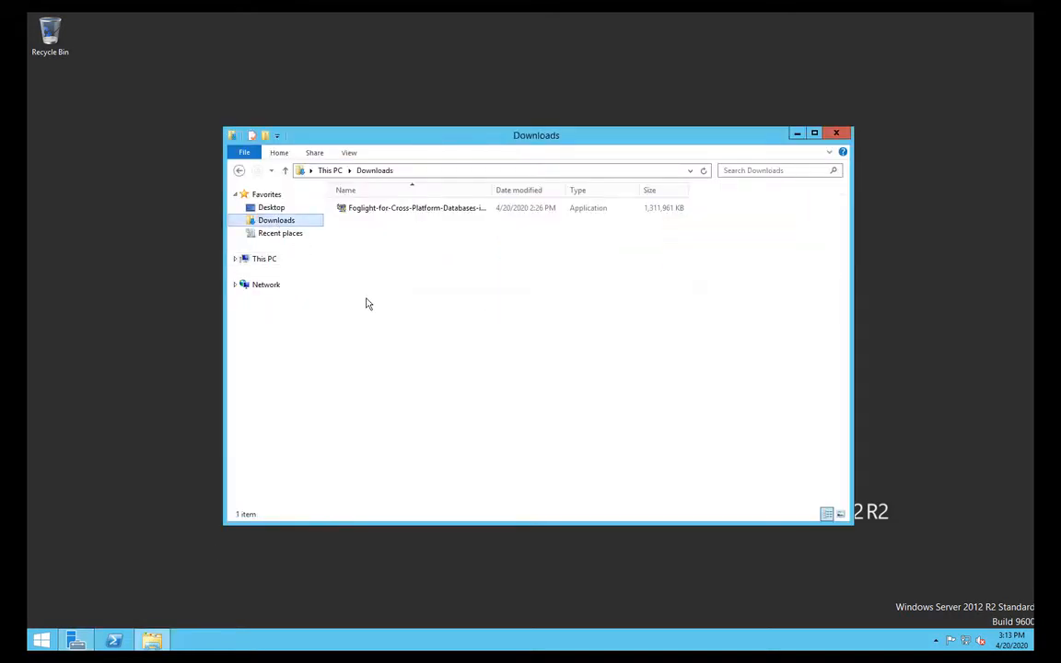
pyautogui.click(416, 206)
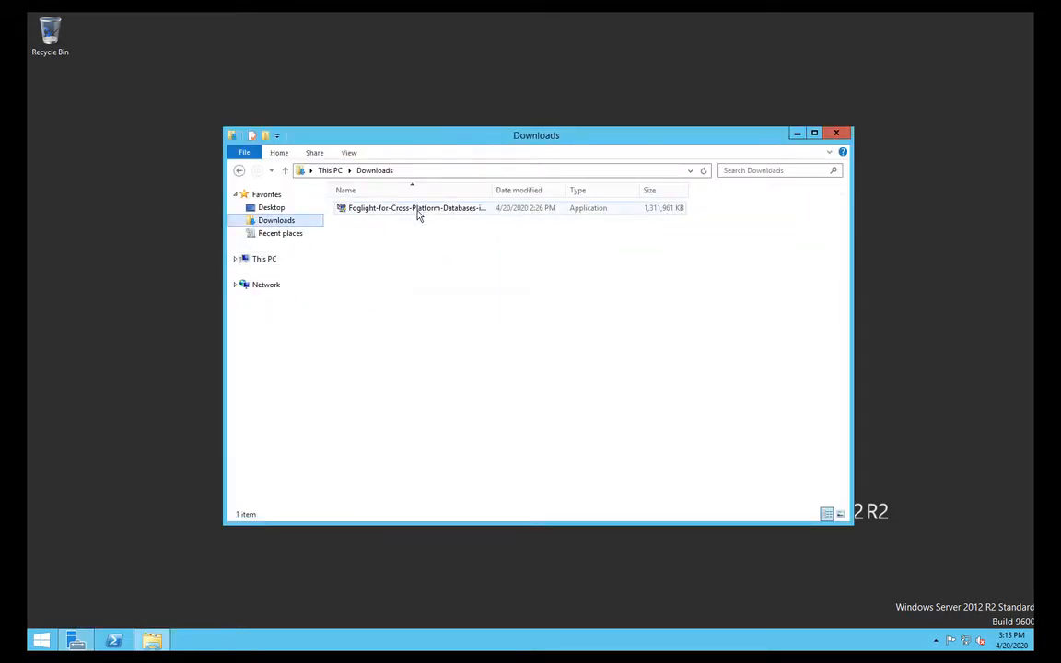
pyautogui.rightClick(416, 207)
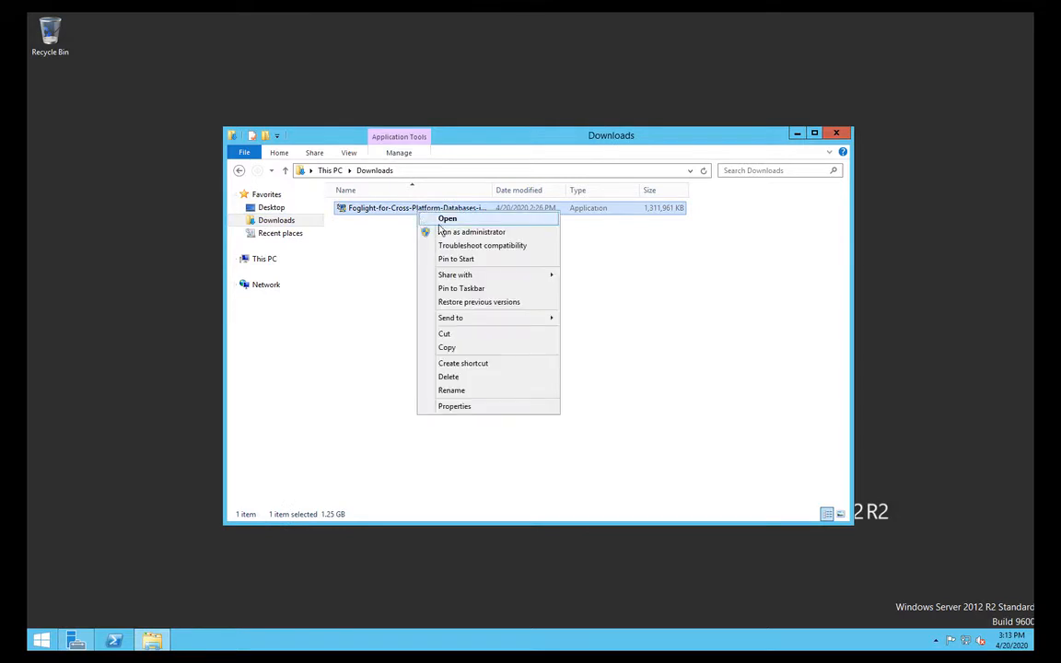
pyautogui.moveTo(471, 232)
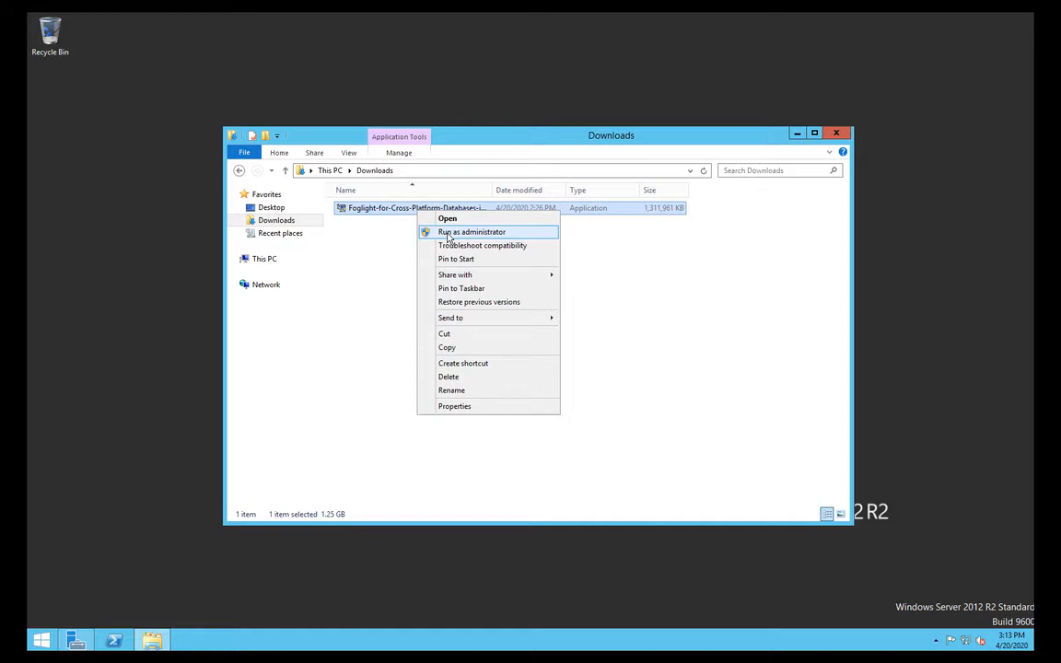
pyautogui.moveTo(471, 236)
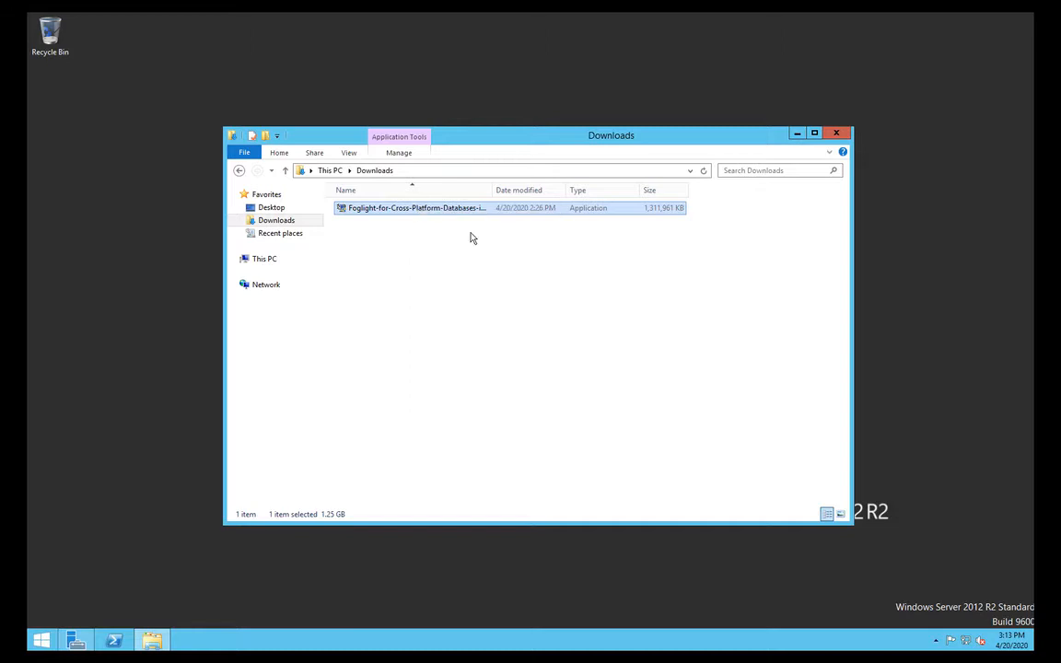
pyautogui.doubleClick(417, 206)
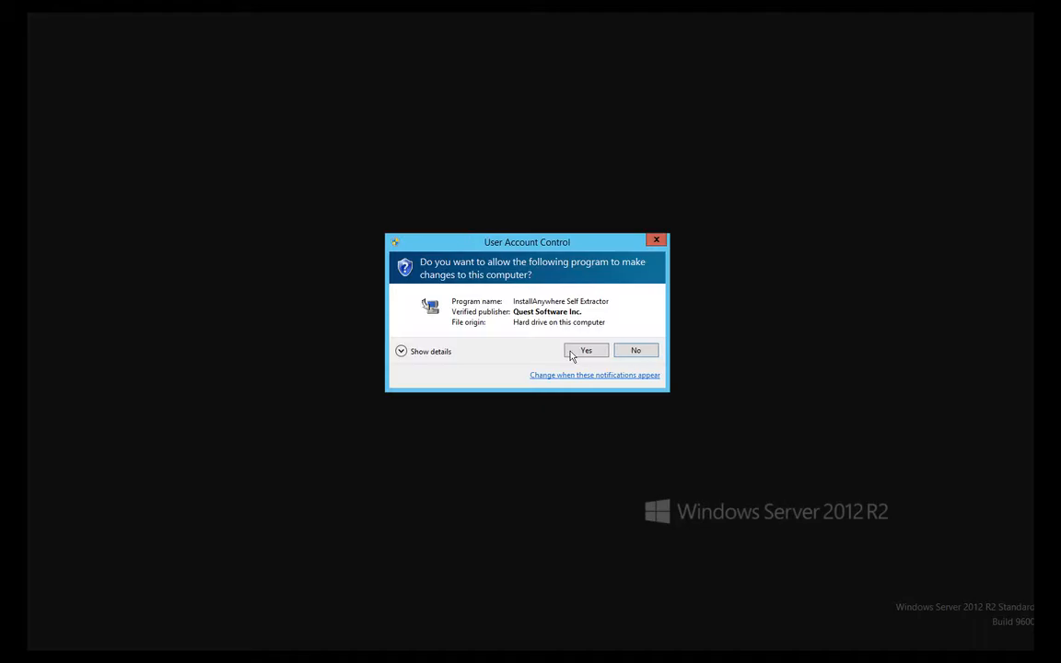
# Allow the installer via User Account Control and let InstallAnywhere finish preparing
pyautogui.click(586, 350)
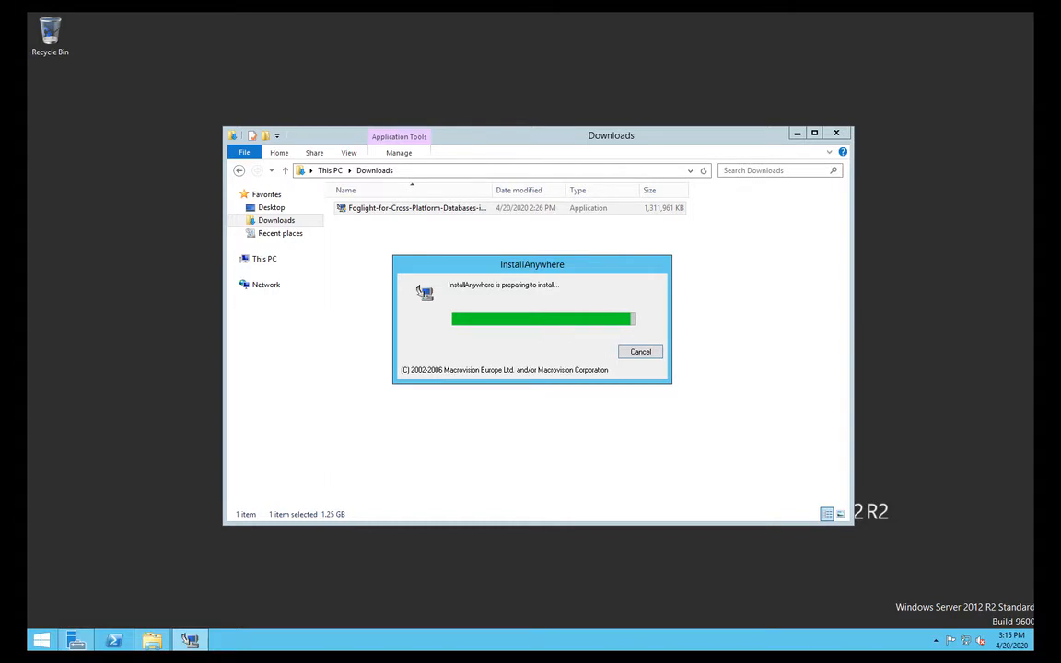
pyautogui.moveTo(296, 401)
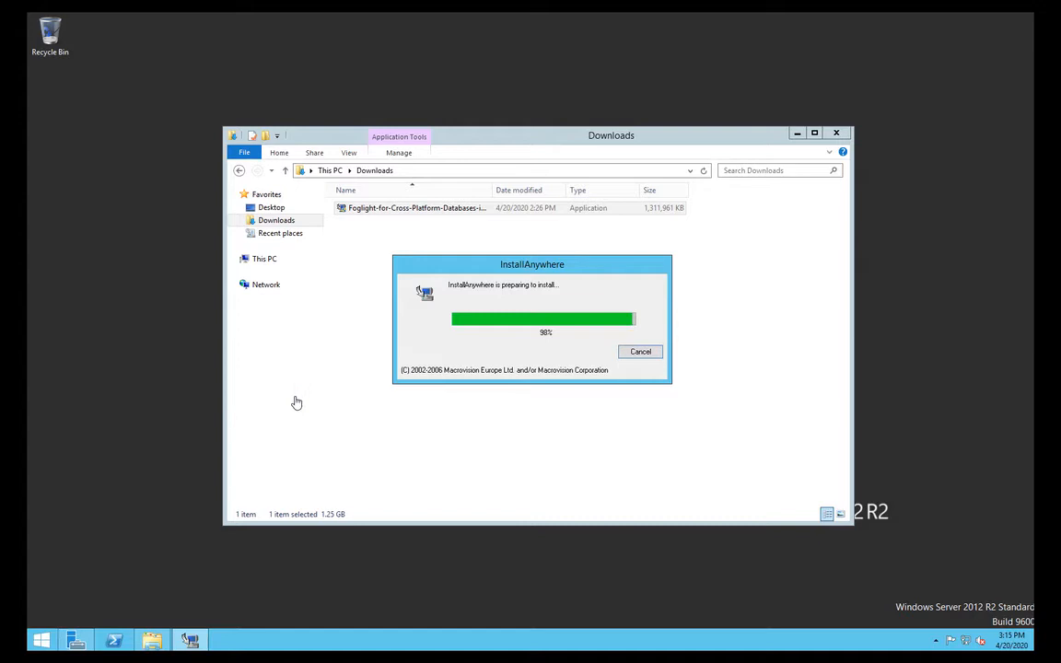
pyautogui.moveTo(450, 420)
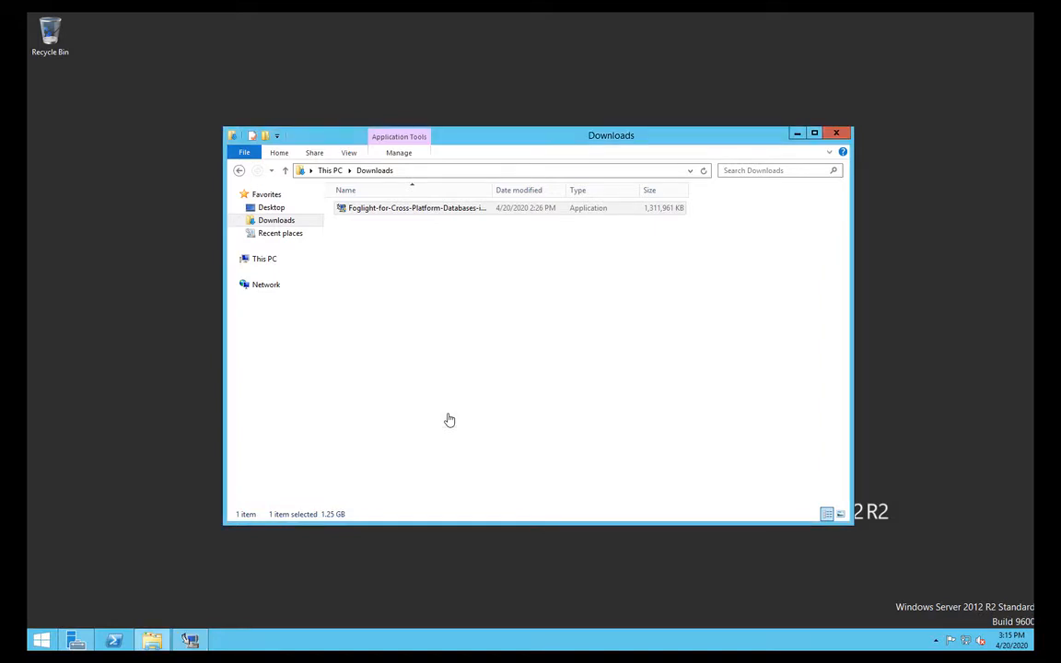
pyautogui.doubleClick(416, 206)
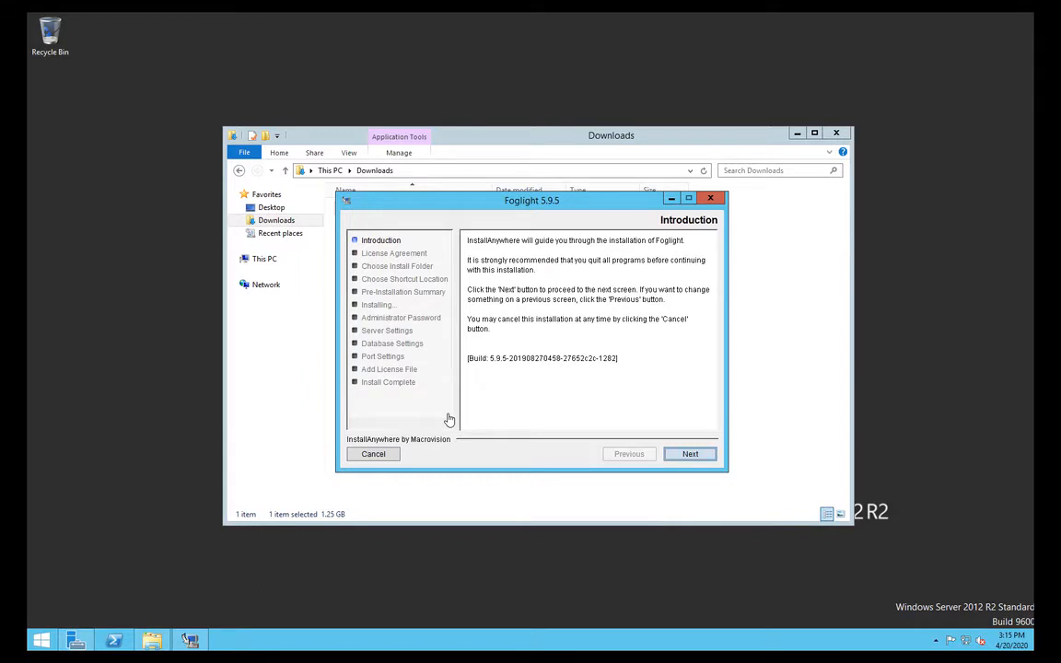
pyautogui.moveTo(560, 394)
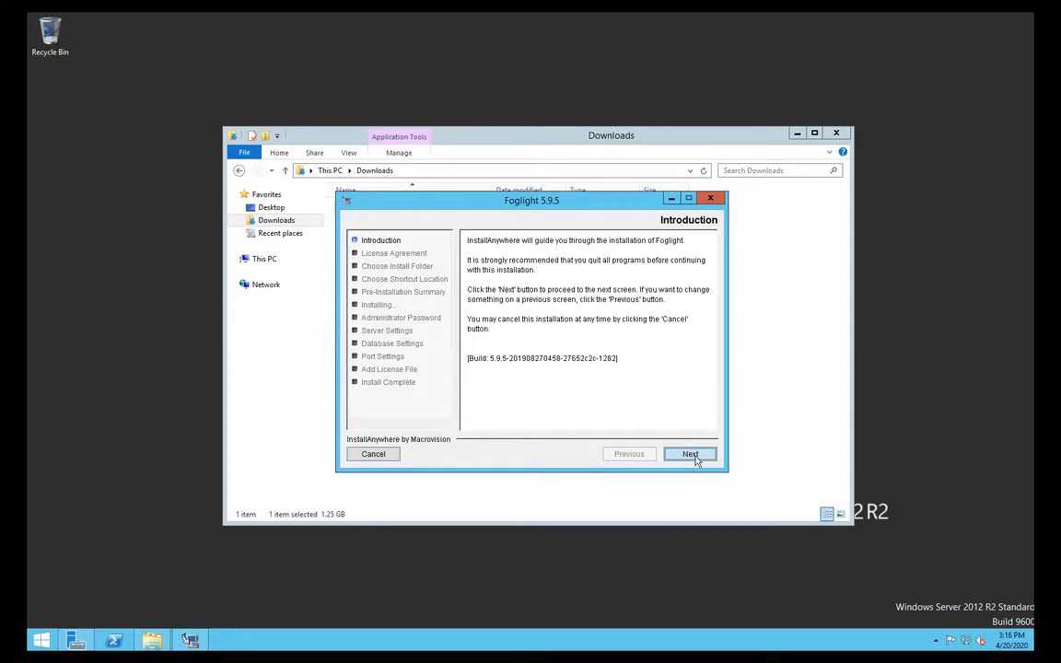
# Pass the Introduction and choose Custom Install, reaching the C:\Quest\Foglight install-folder step
pyautogui.click(689, 453)
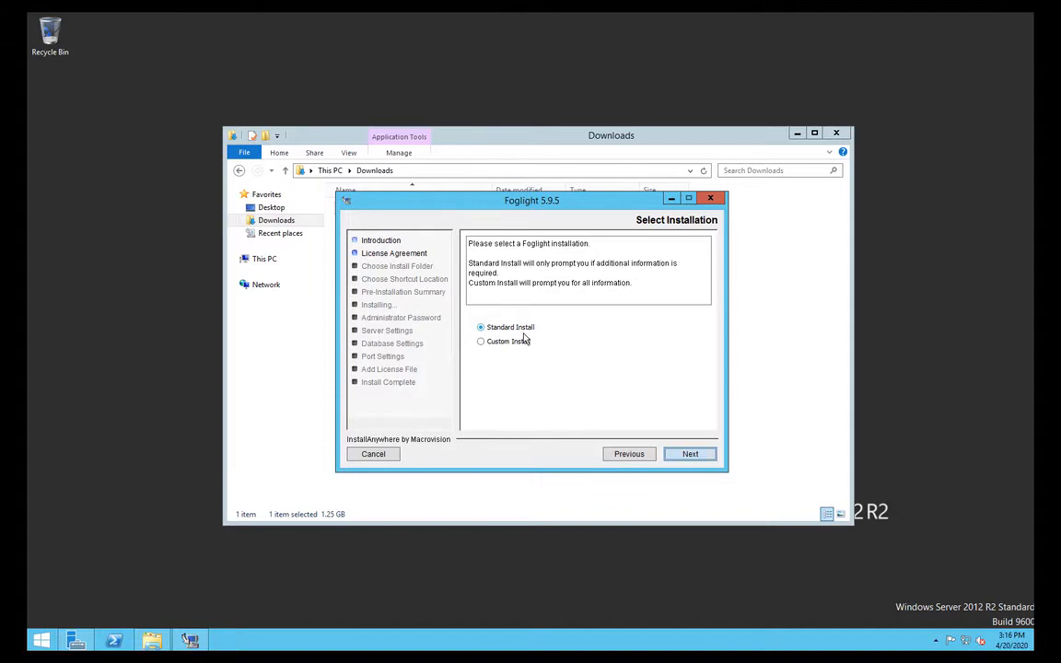
pyautogui.click(479, 341)
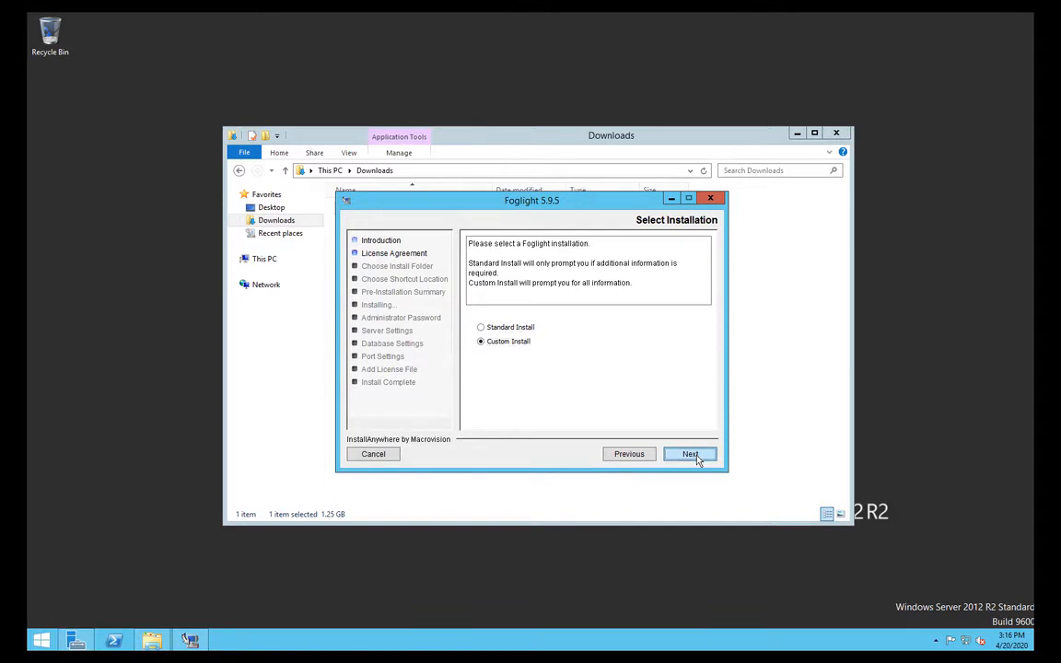
pyautogui.click(689, 453)
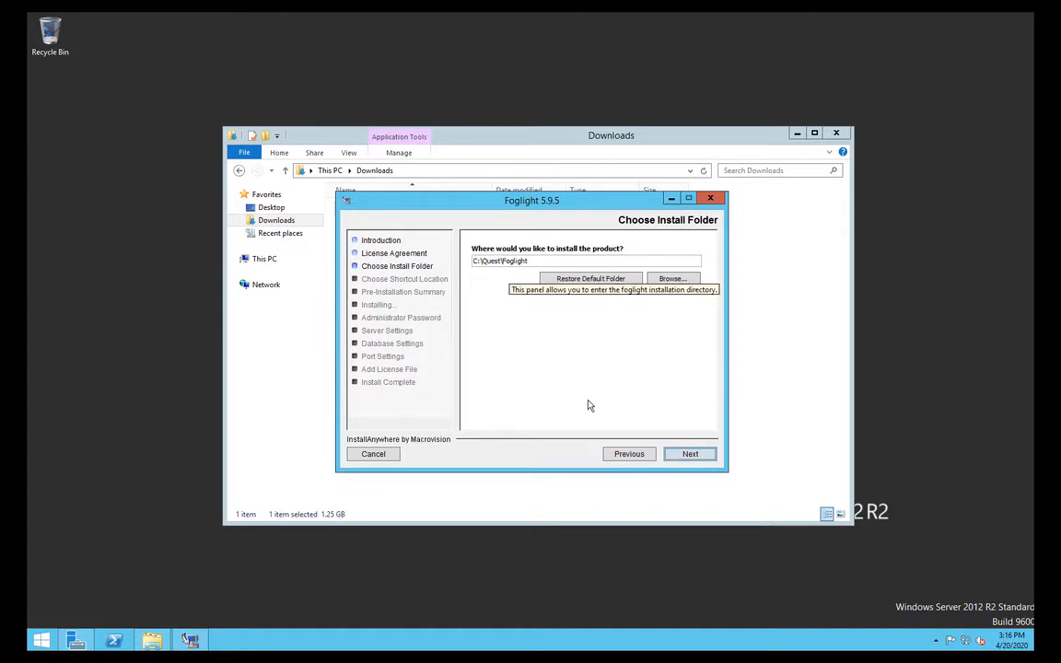
# Accept the default install folder and shortcut location, keeping Foglight enabled as a Windows service
pyautogui.click(688, 453)
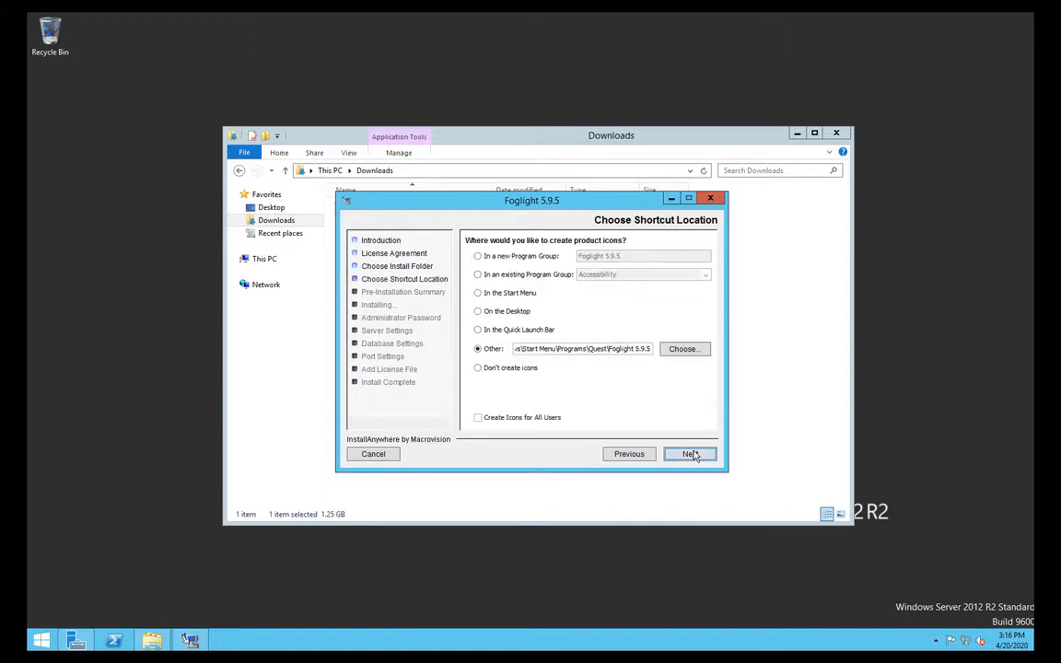
pyautogui.click(689, 453)
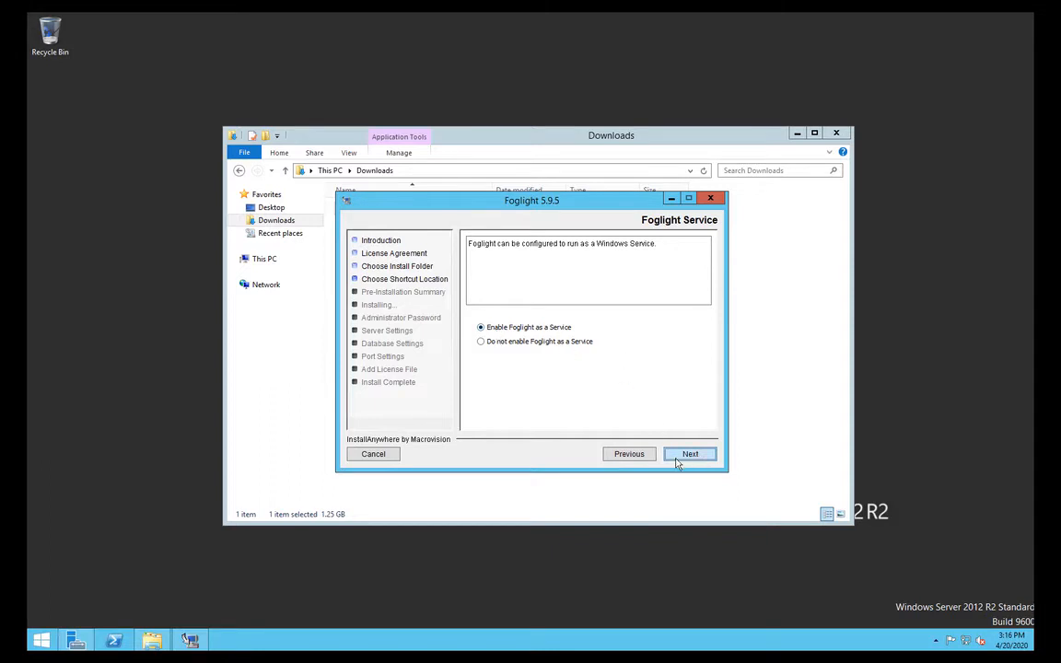
pyautogui.moveTo(571, 354)
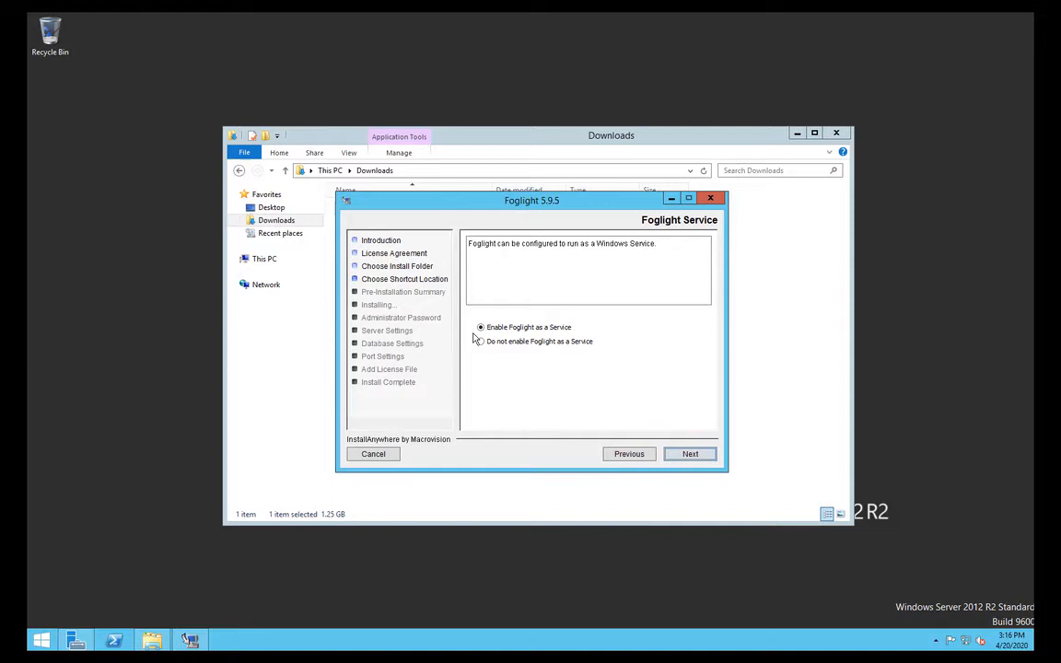
pyautogui.click(479, 328)
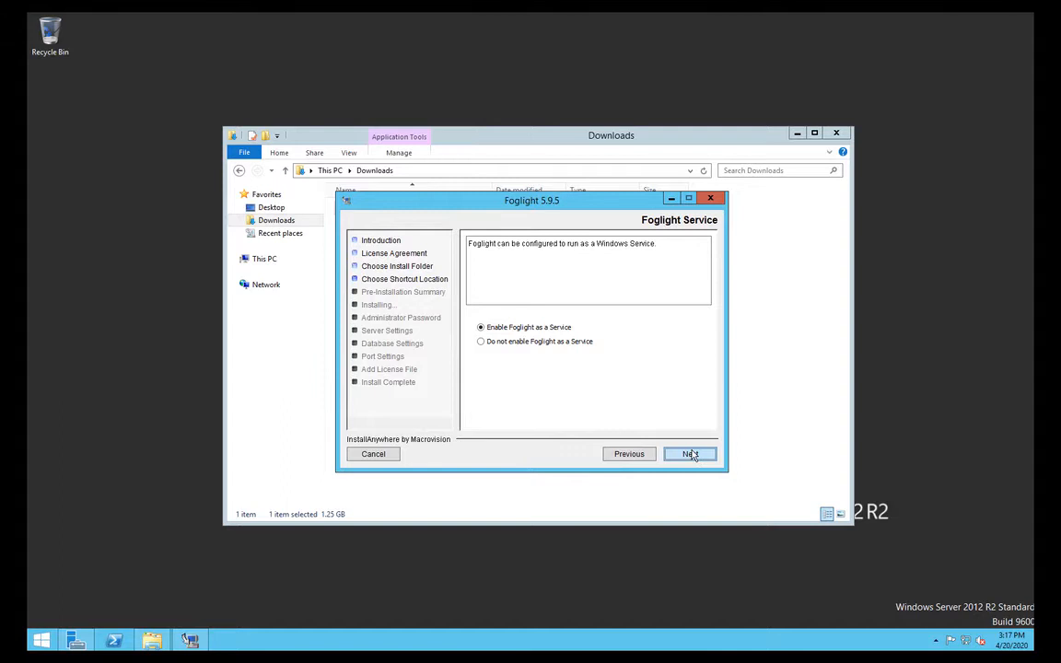
pyautogui.click(689, 453)
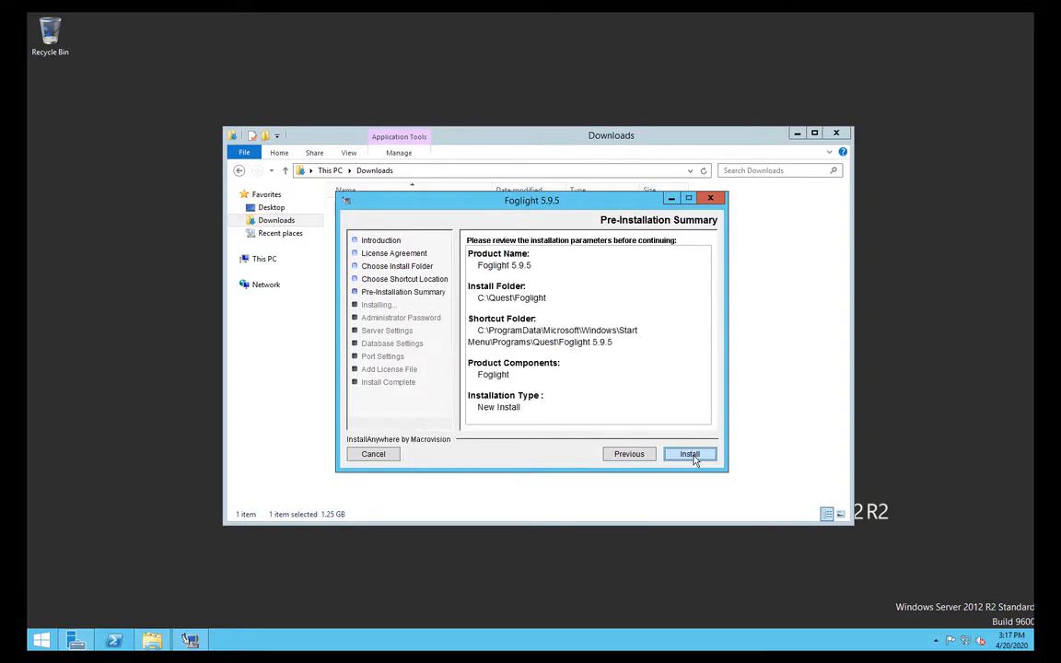
# Start the installation from the Pre-Installation Summary
pyautogui.click(689, 453)
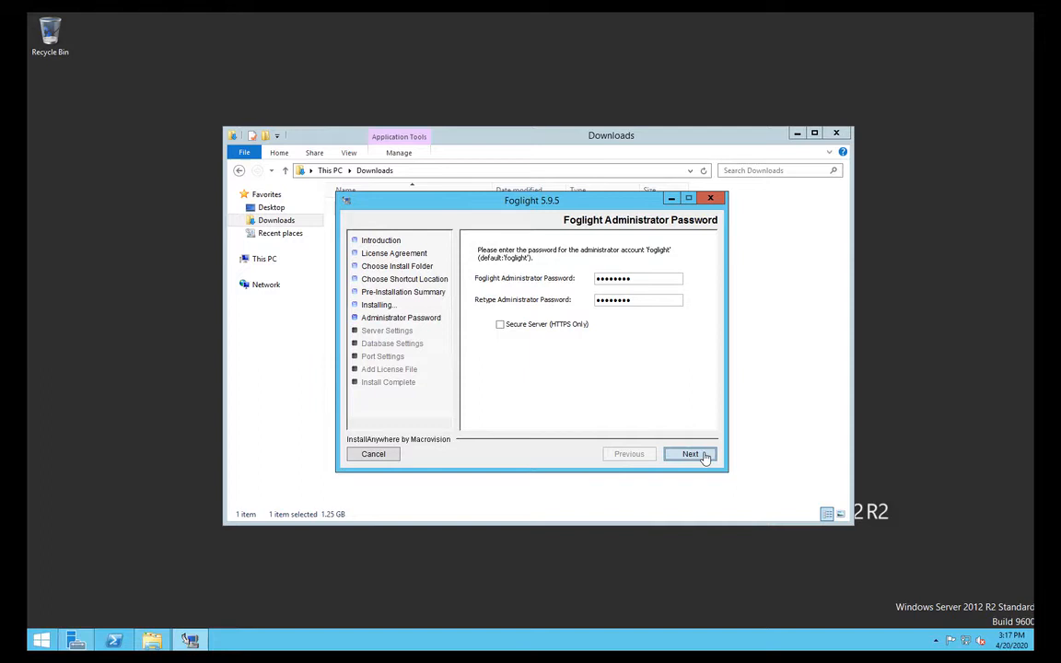
pyautogui.moveTo(560, 254)
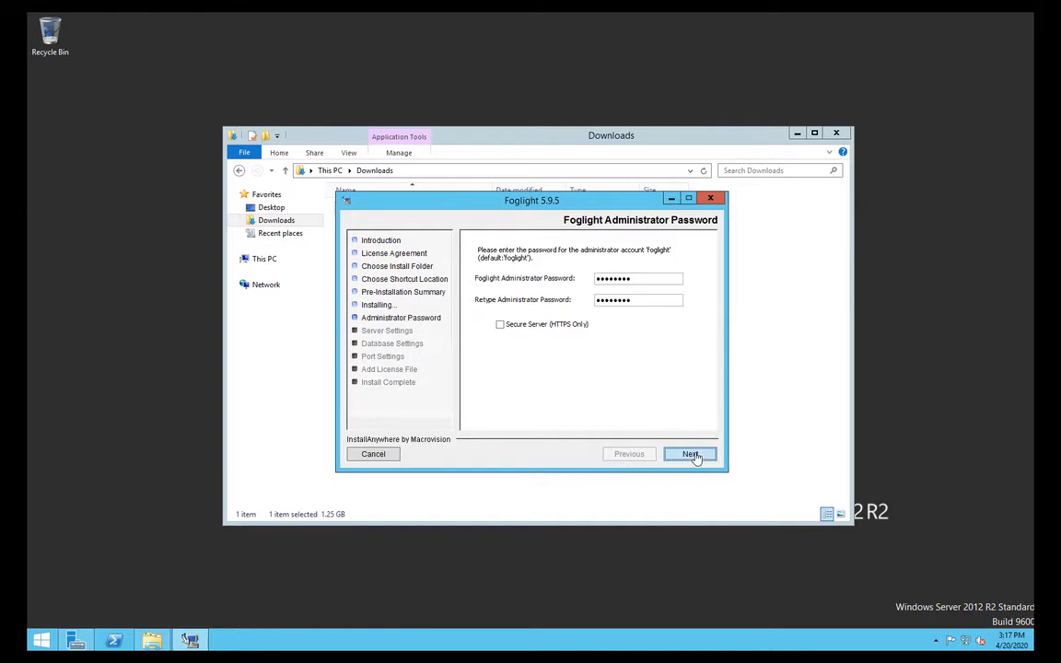
pyautogui.moveTo(663, 369)
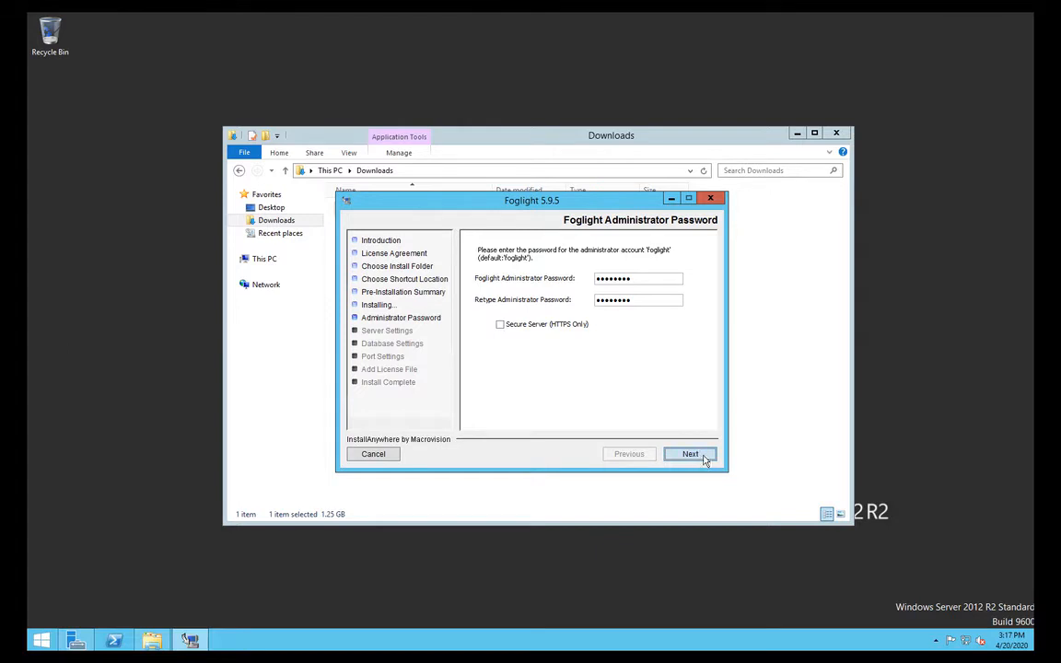
# Accept the administrator passwords, reaching Foglight Mode with Standalone selected
pyautogui.click(689, 453)
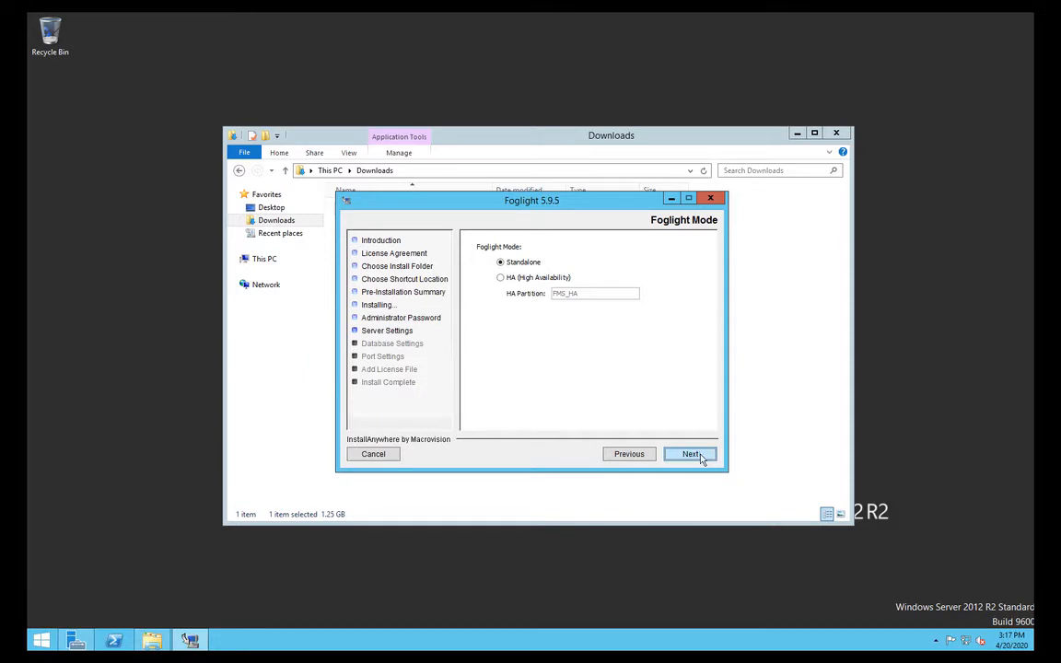
# Confirm Standalone mode and keep the embedded PostgreSQL database as the repository
pyautogui.click(691, 453)
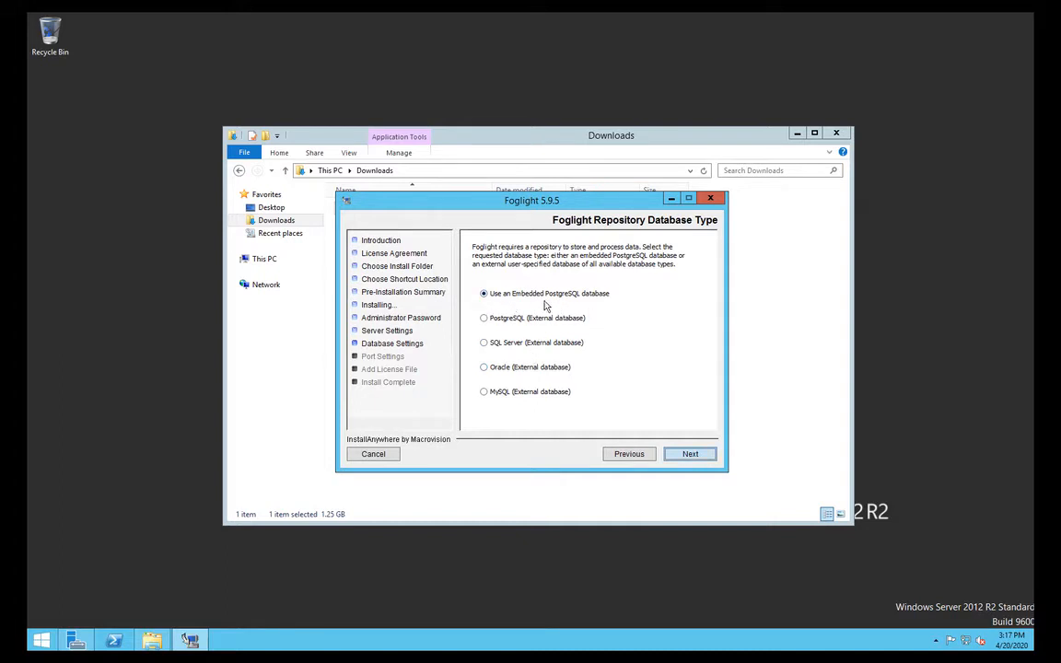
pyautogui.moveTo(605, 306)
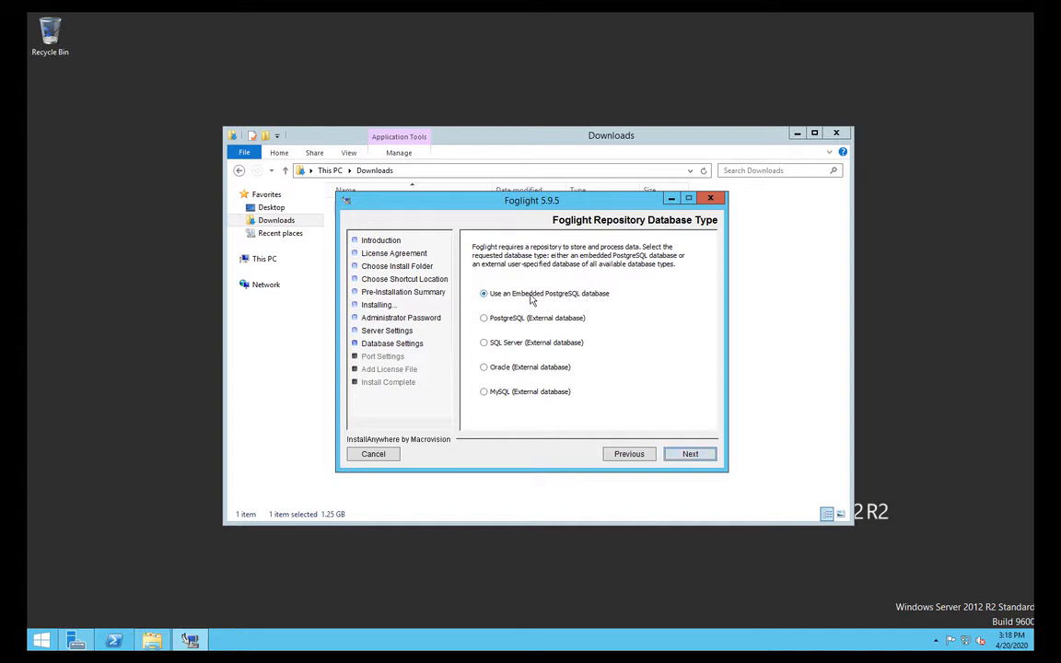
pyautogui.moveTo(508, 343)
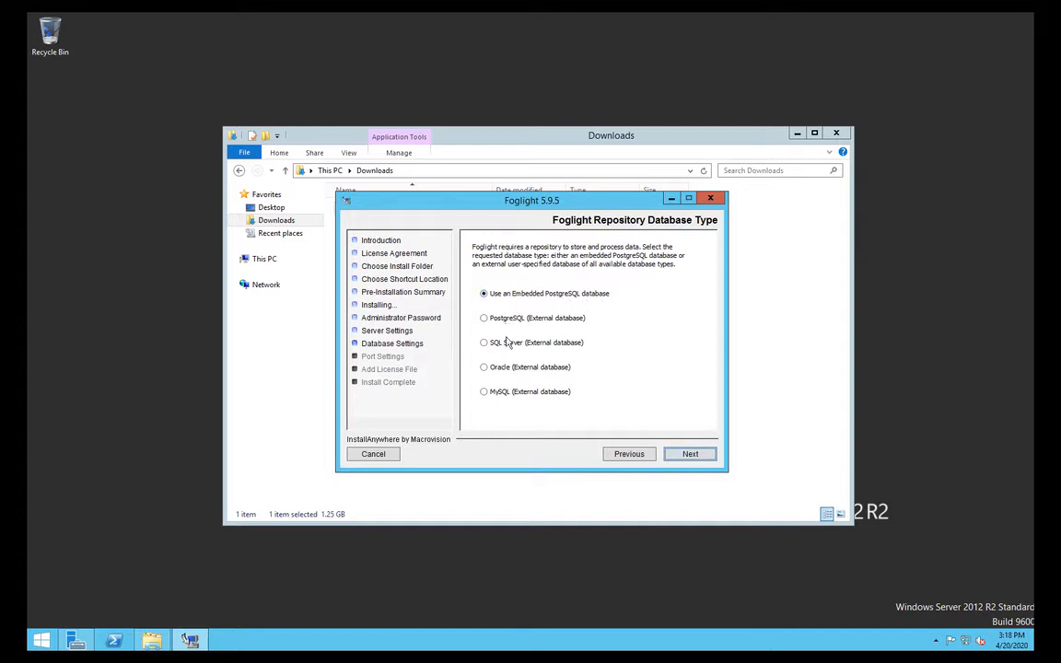
pyautogui.moveTo(553, 321)
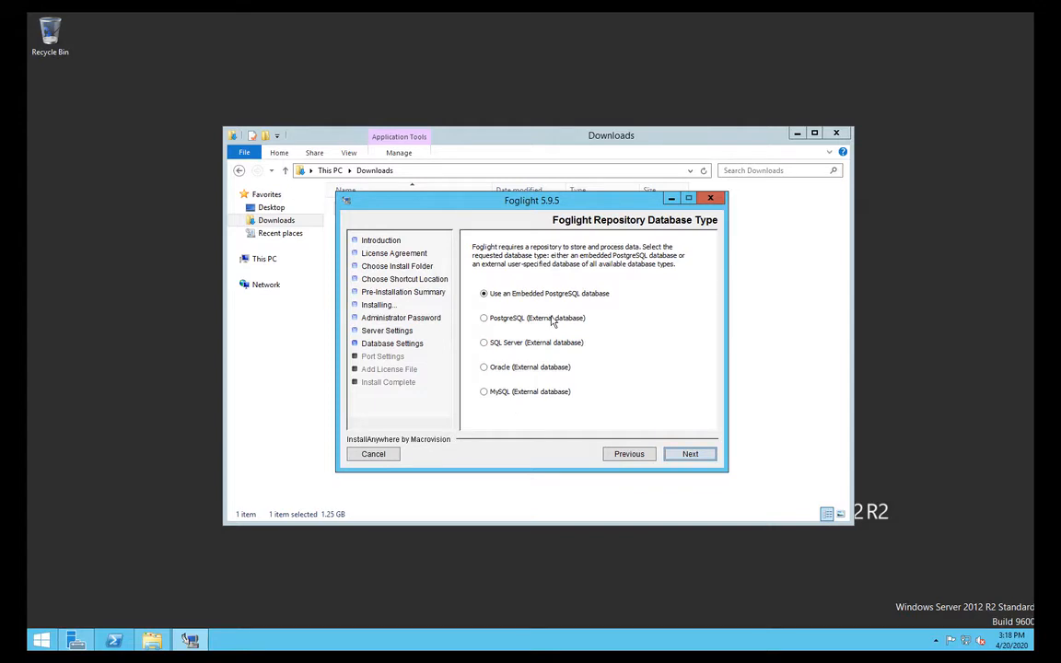
pyautogui.moveTo(549, 341)
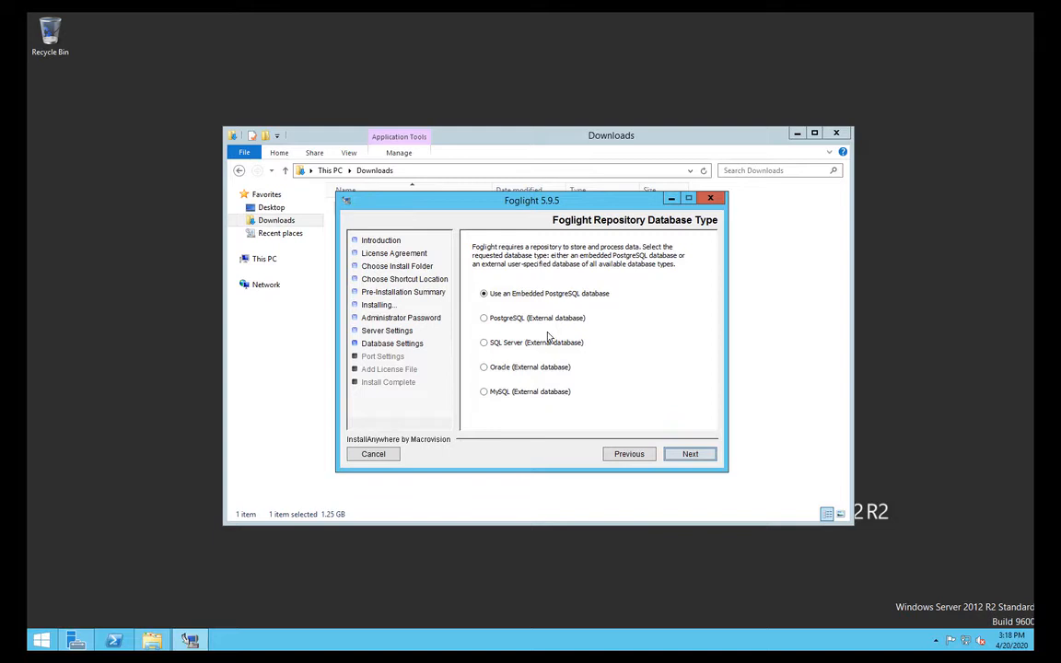
pyautogui.moveTo(549, 401)
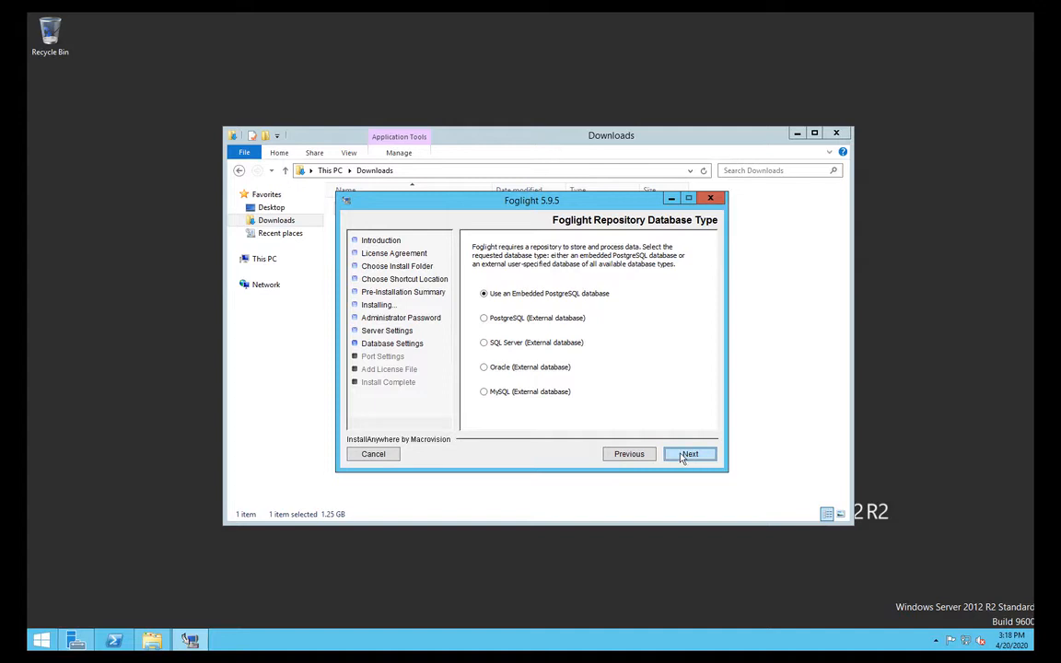
pyautogui.click(689, 453)
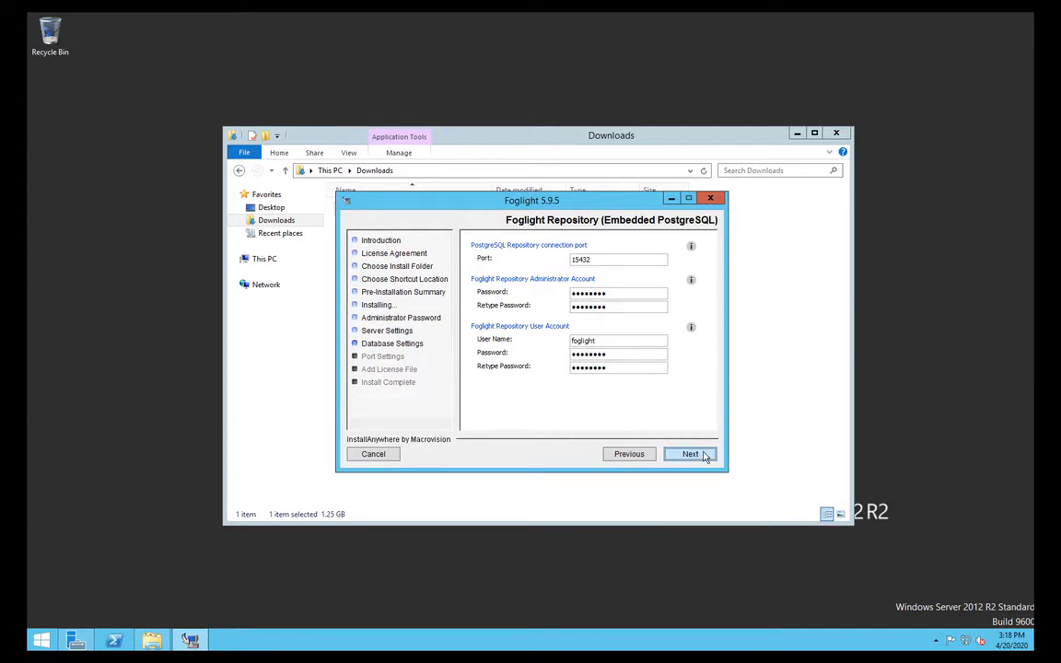
# Accept the embedded PostgreSQL repository settings, reaching Ports Configuration
pyautogui.click(689, 454)
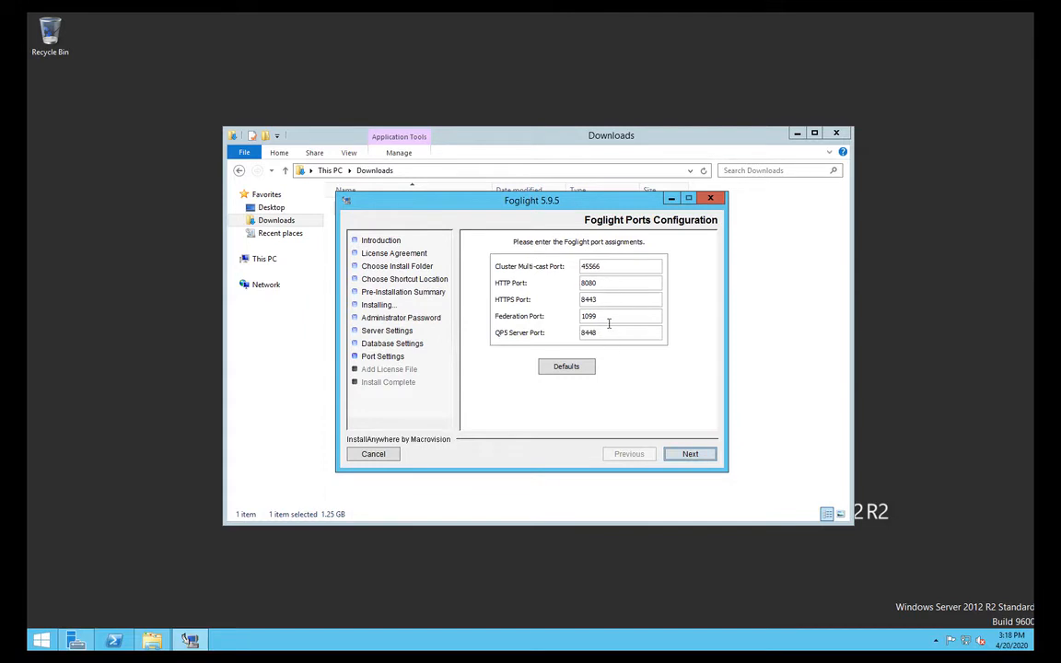
pyautogui.moveTo(604, 339)
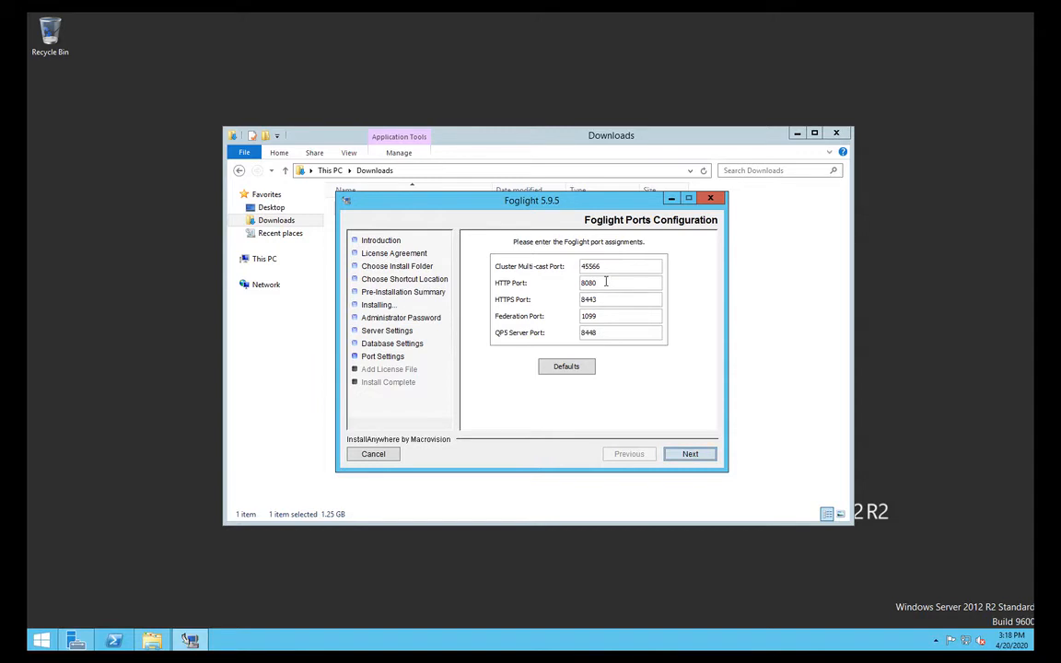
# Keep HTTP port 8080 and HTTPS port 8443 and let Foglight manage its memory consumption
pyautogui.tripleClick(619, 283)
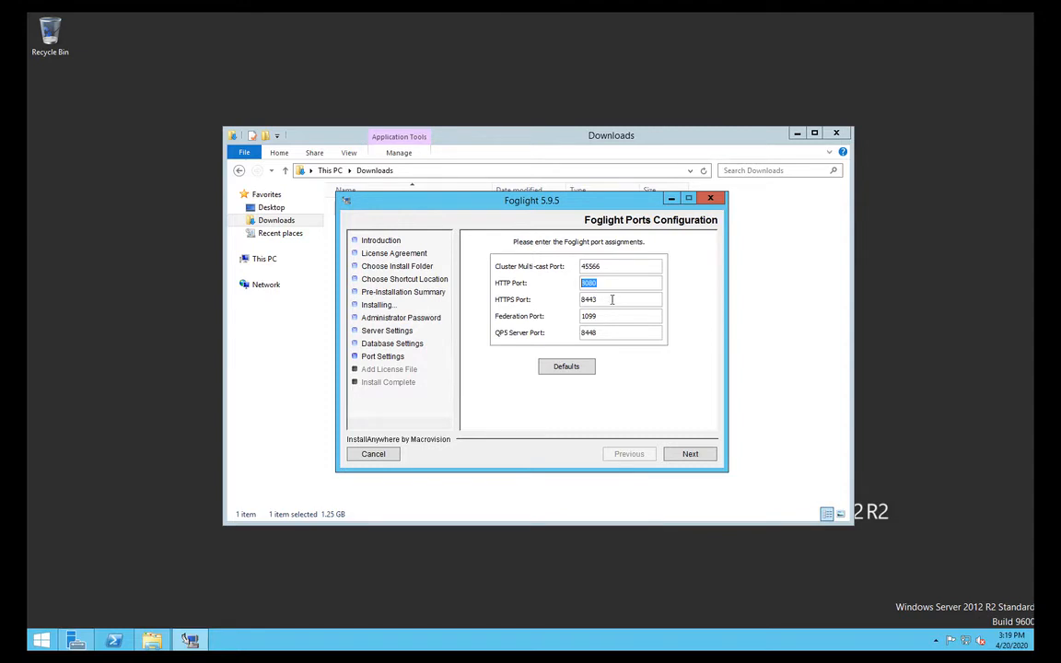
pyautogui.click(618, 299)
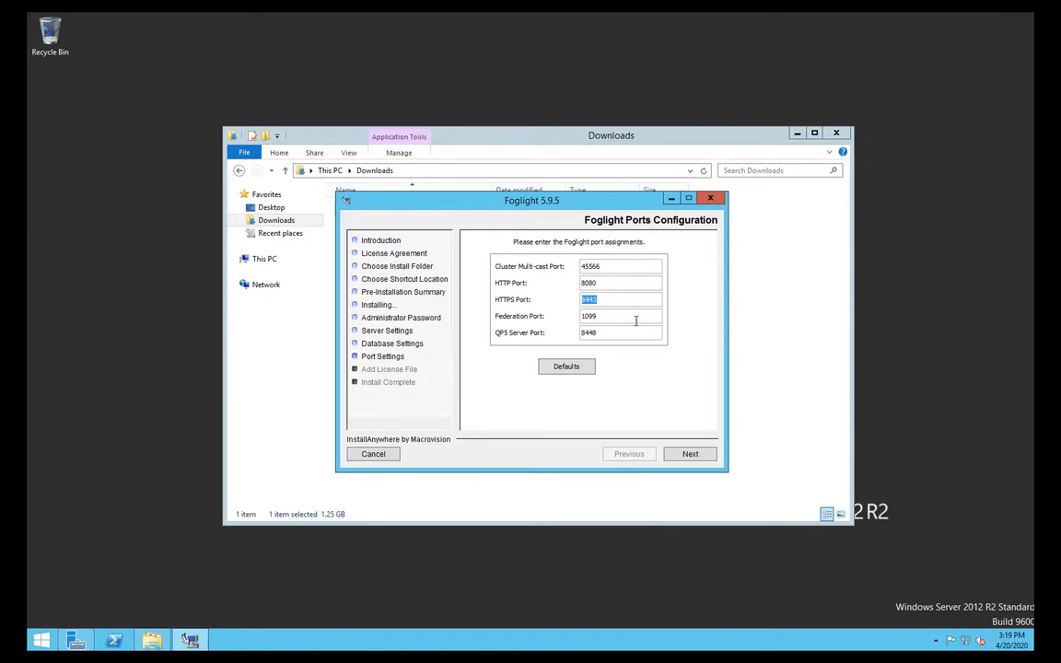
pyautogui.moveTo(734, 442)
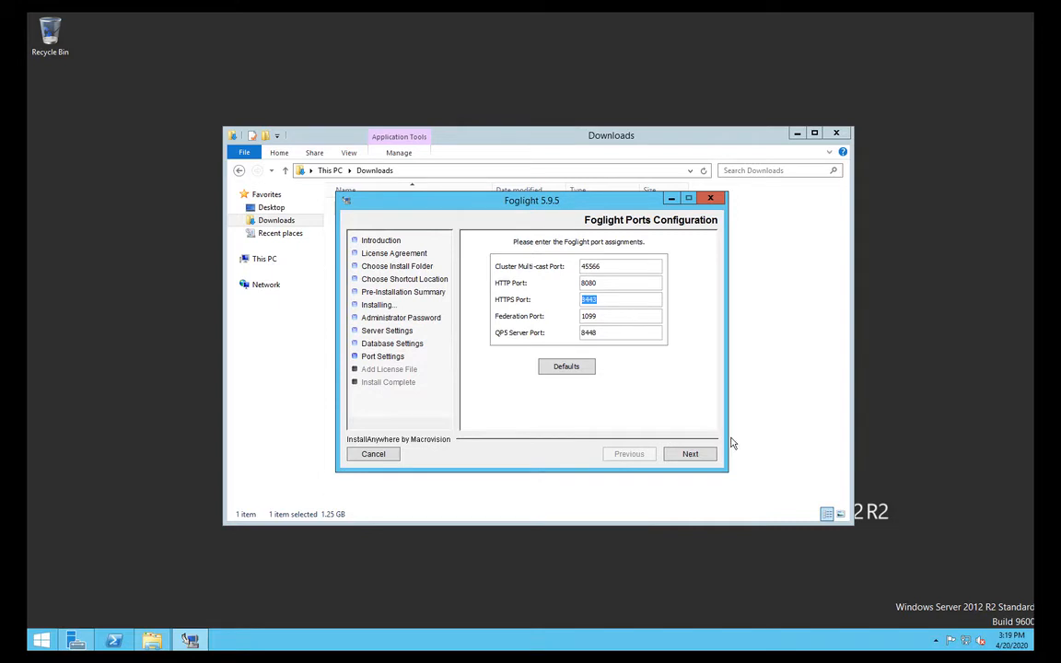
pyautogui.click(689, 453)
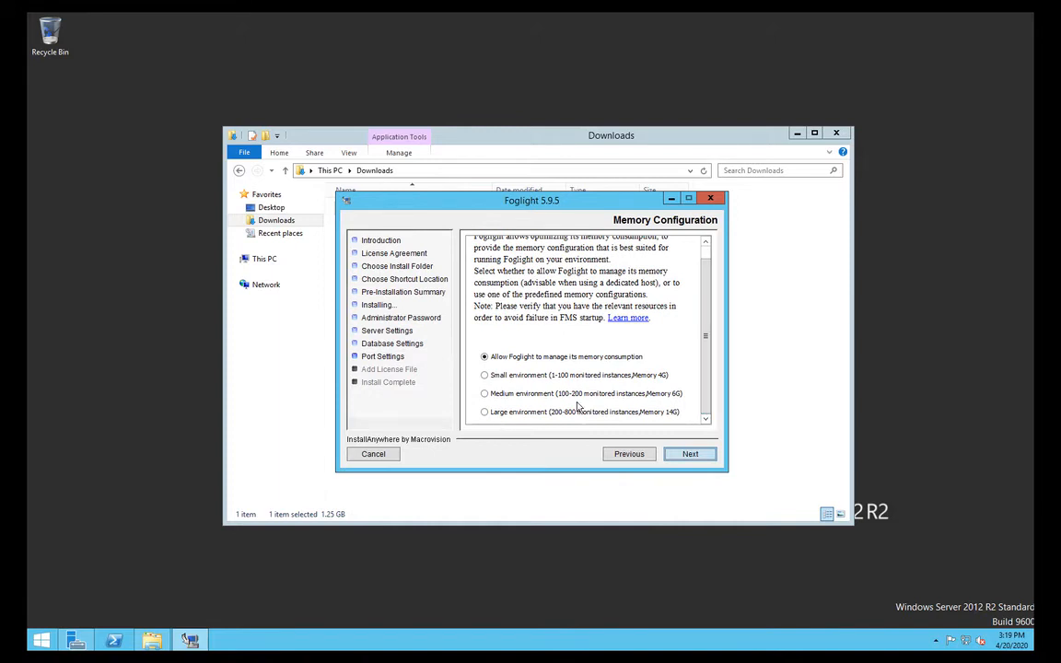
pyautogui.moveTo(678, 424)
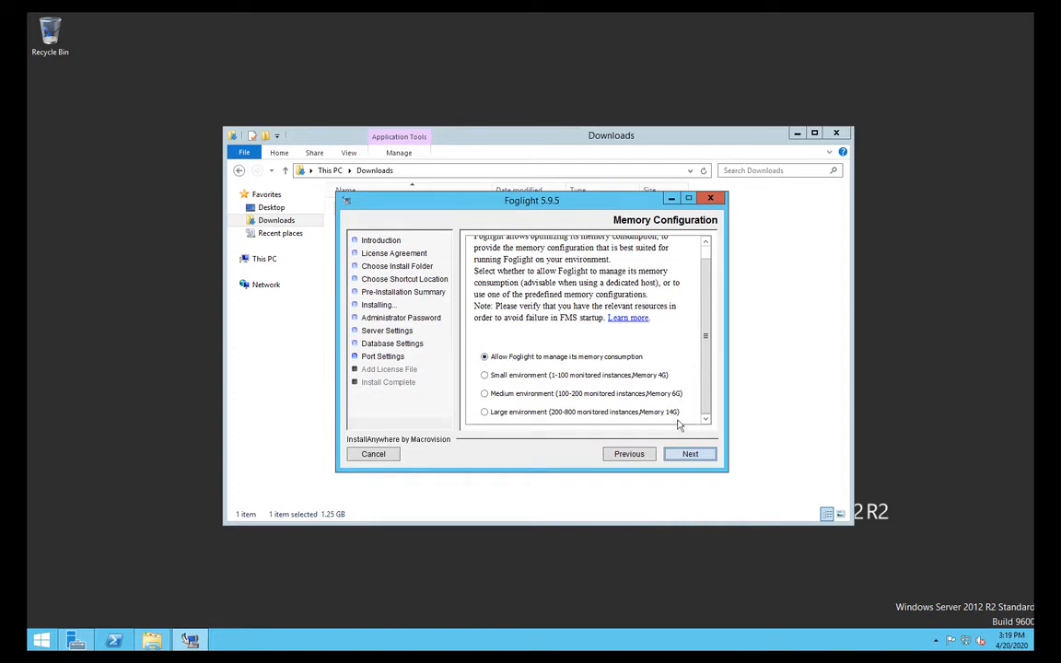
pyautogui.click(689, 453)
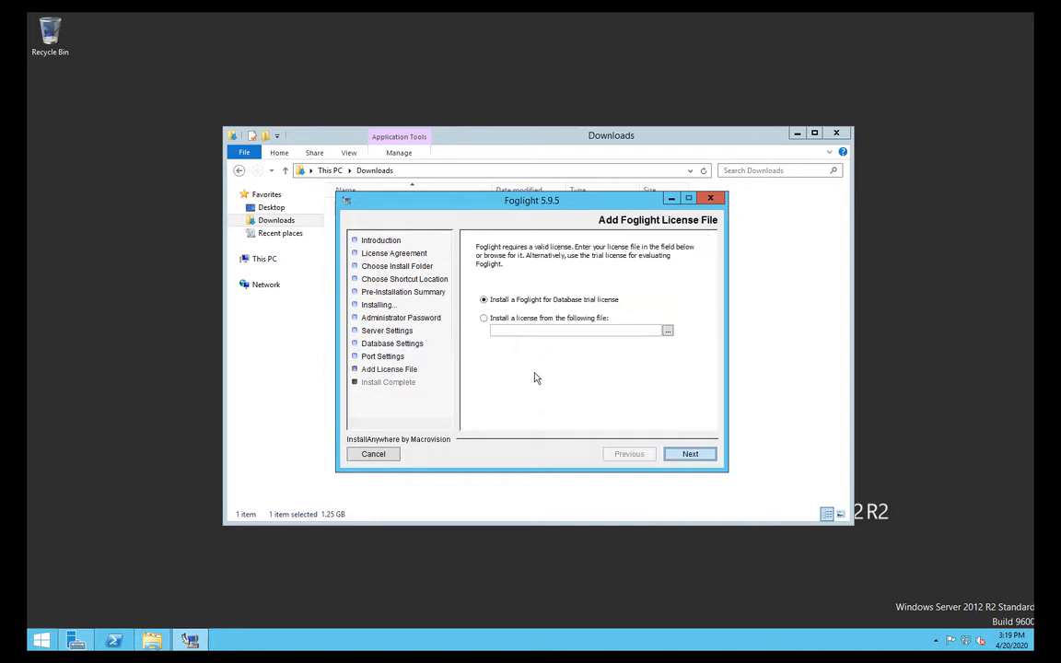
pyautogui.moveTo(619, 346)
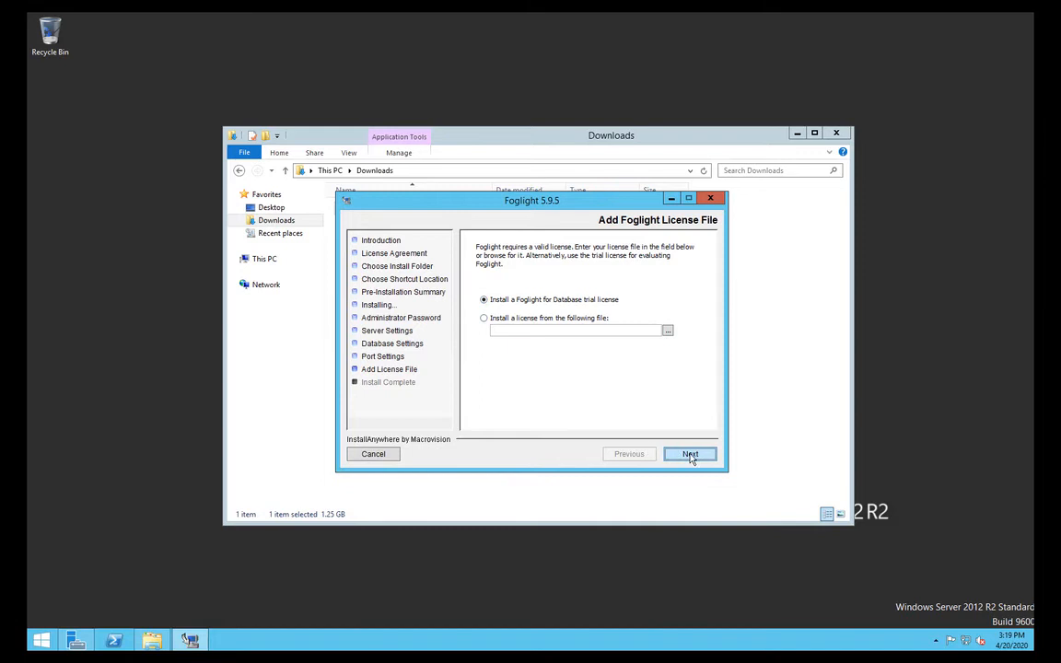
# Accept the Foglight for Databases trial license and begin installing
pyautogui.click(689, 453)
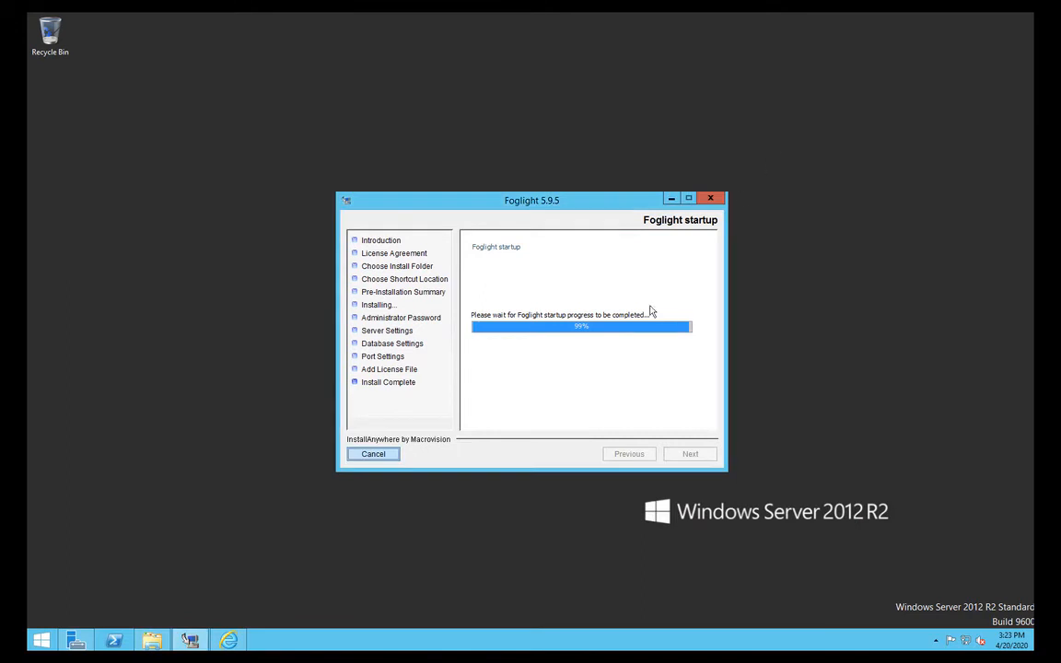
pyautogui.moveTo(685, 343)
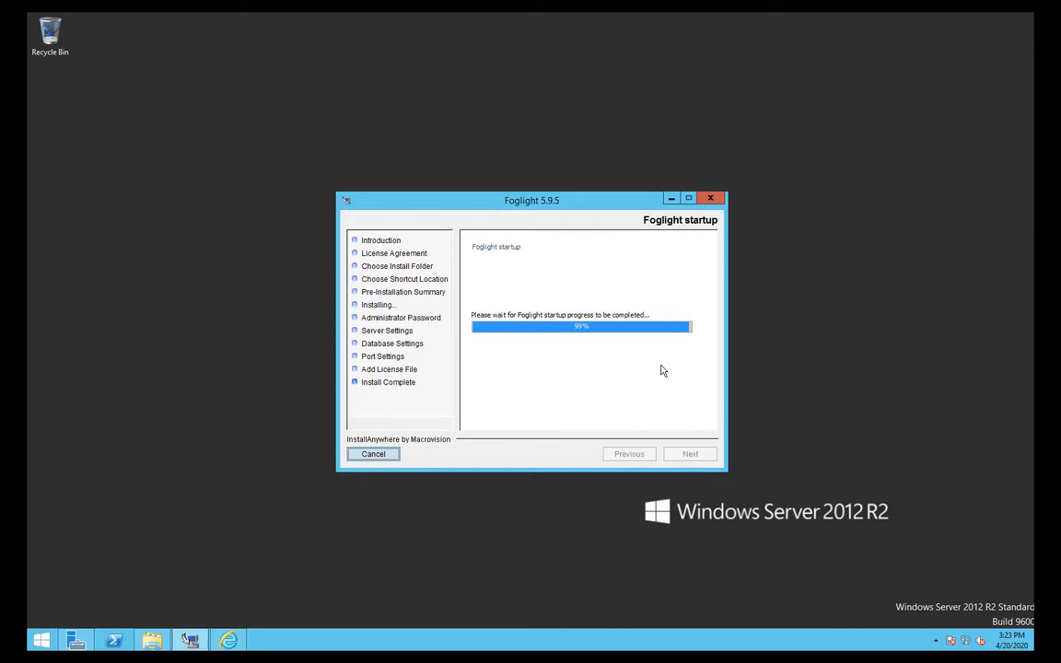
pyautogui.moveTo(679, 412)
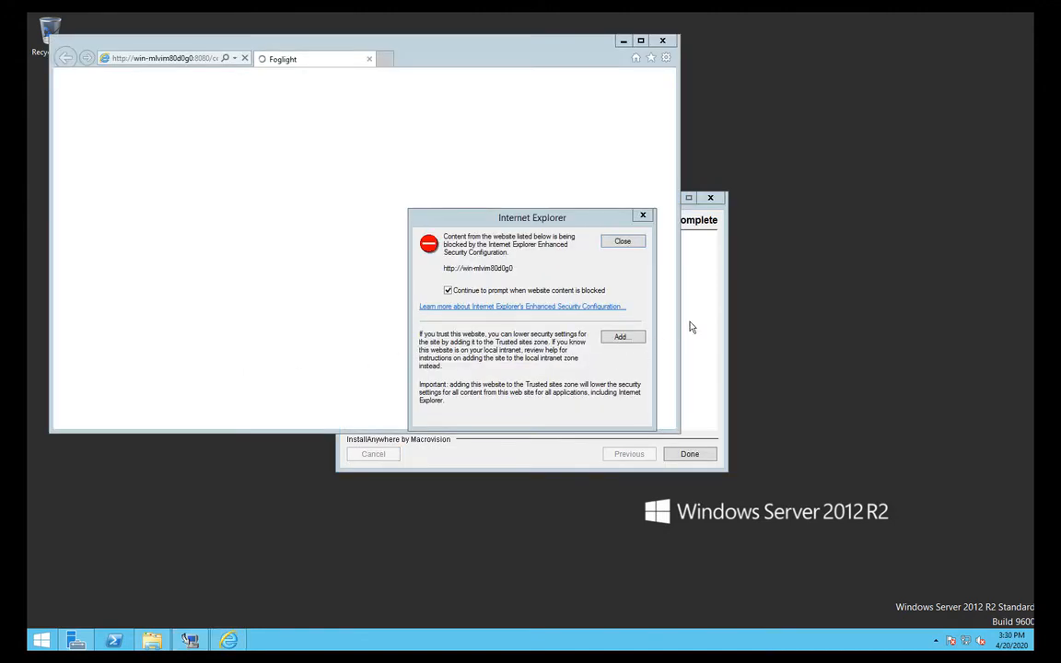
pyautogui.moveTo(709, 271)
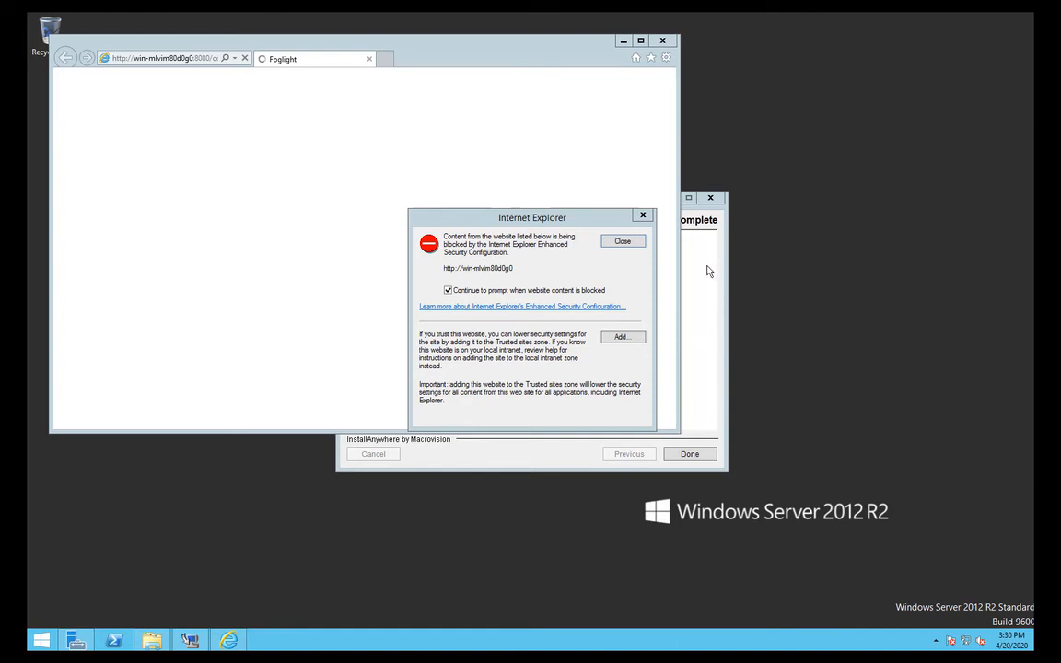
pyautogui.moveTo(286, 259)
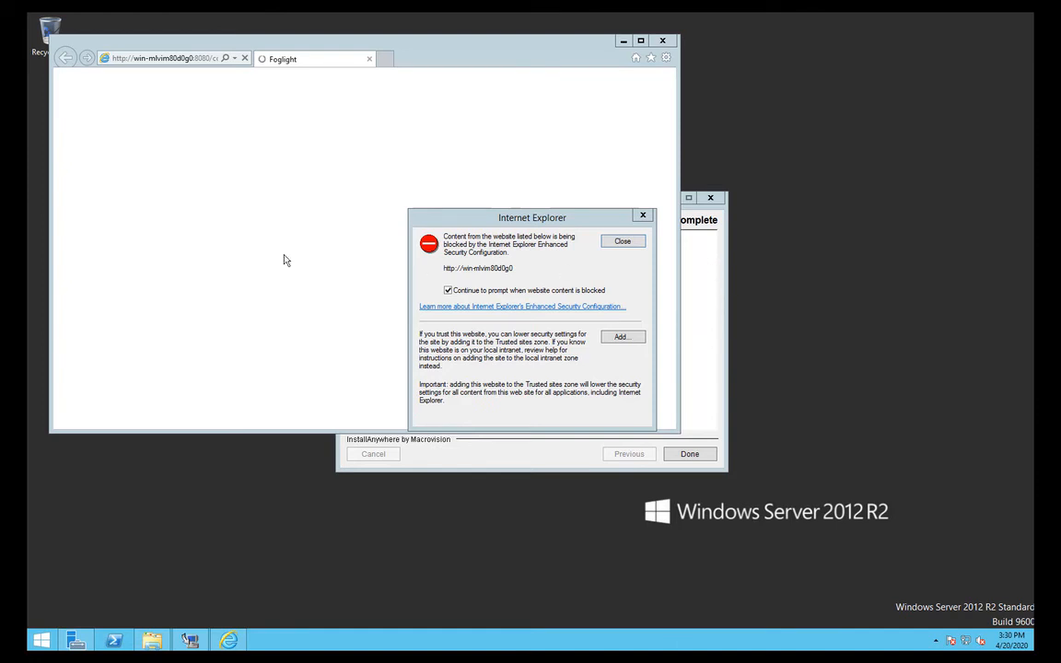
pyautogui.moveTo(296, 284)
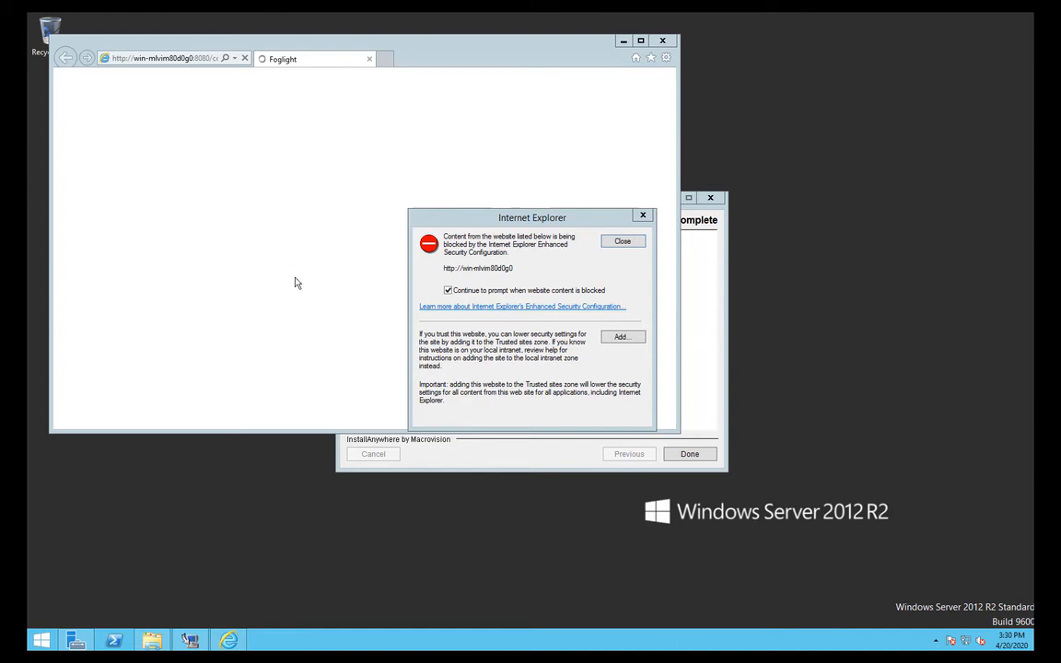
pyautogui.moveTo(372, 381)
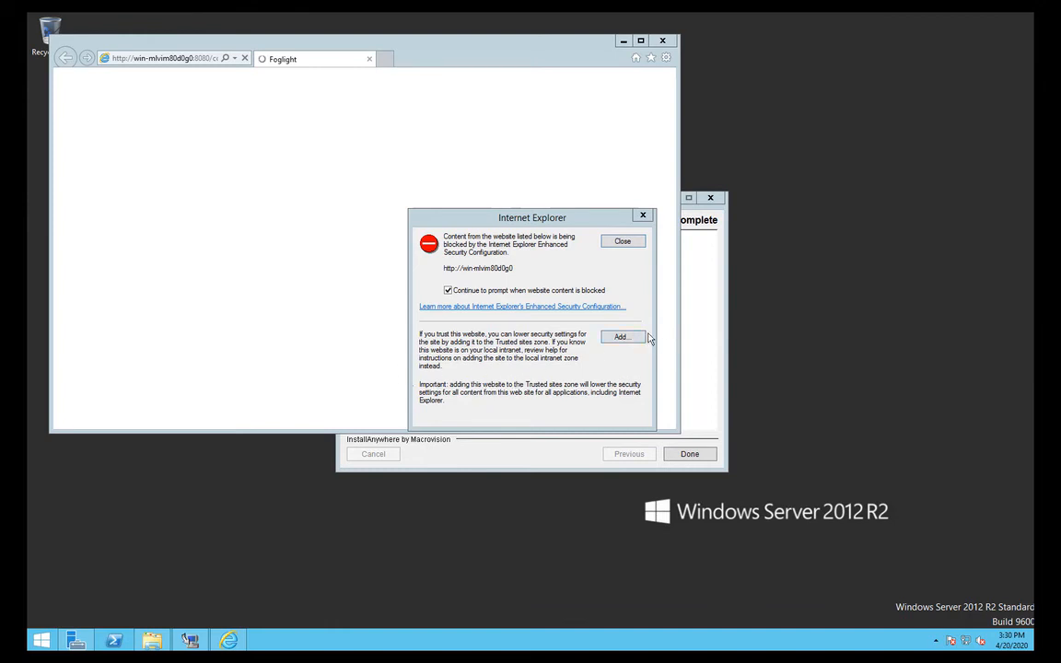
pyautogui.moveTo(394, 329)
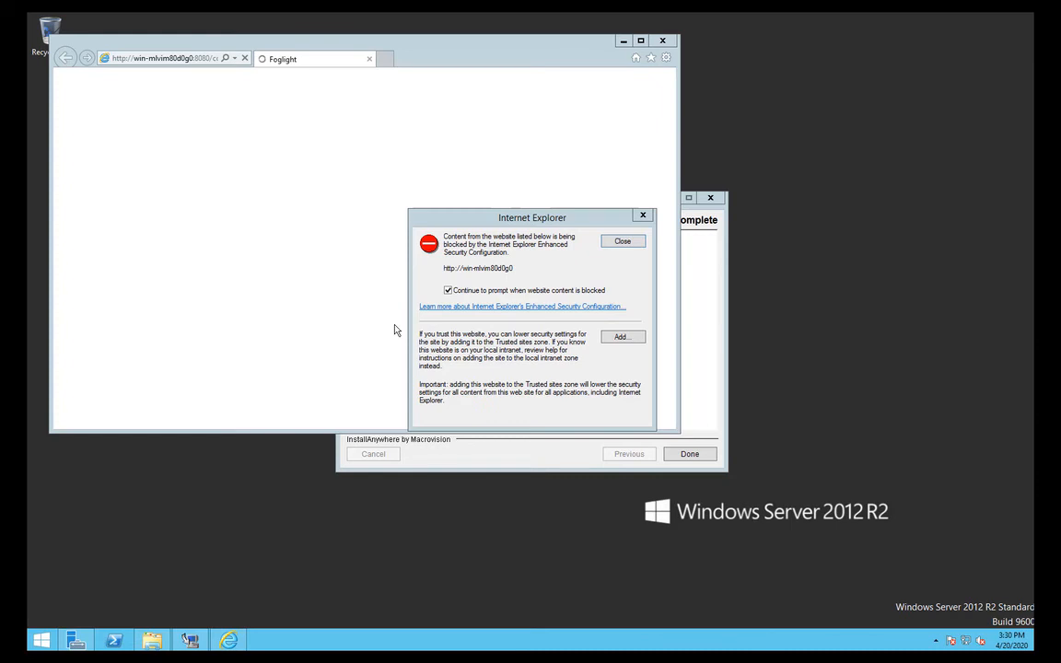
pyautogui.moveTo(335, 333)
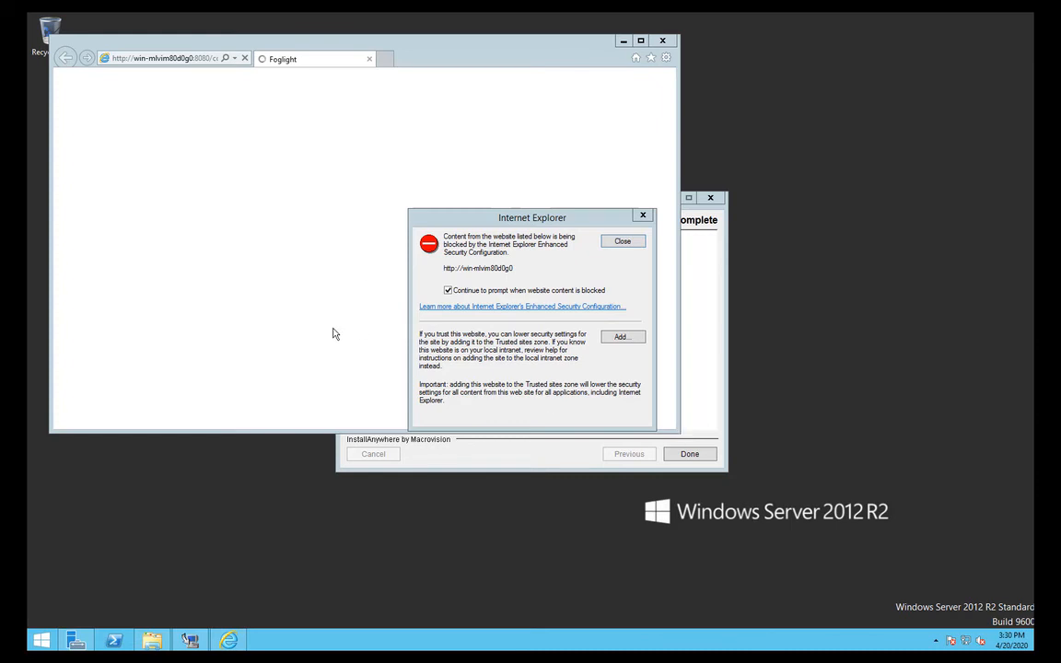
pyautogui.moveTo(361, 357)
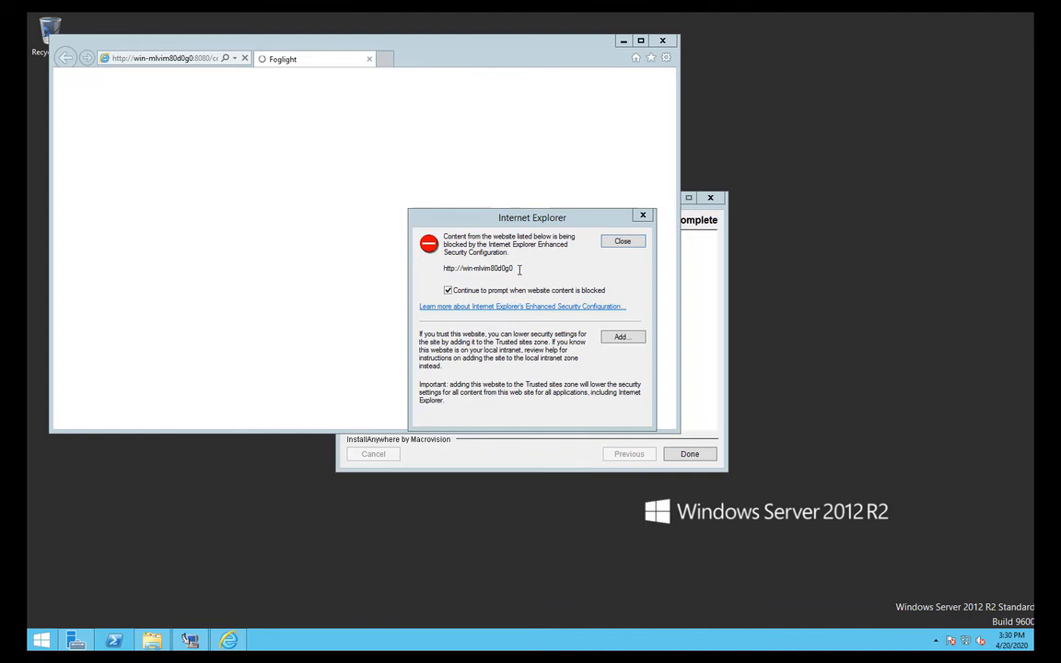
pyautogui.moveTo(564, 475)
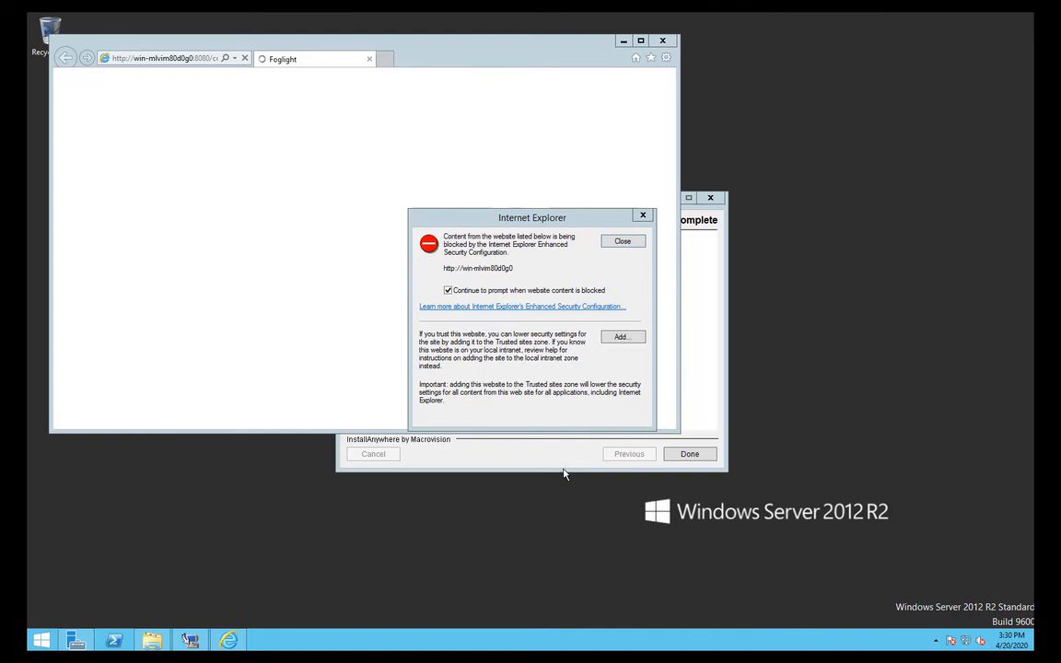
pyautogui.moveTo(700, 273)
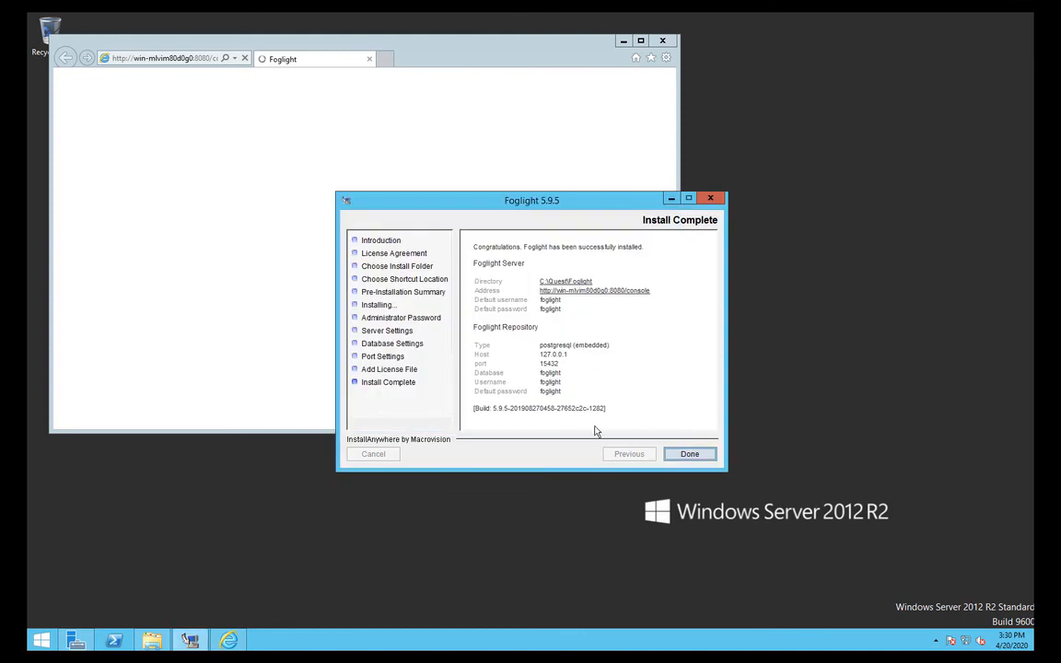
pyautogui.moveTo(634, 372)
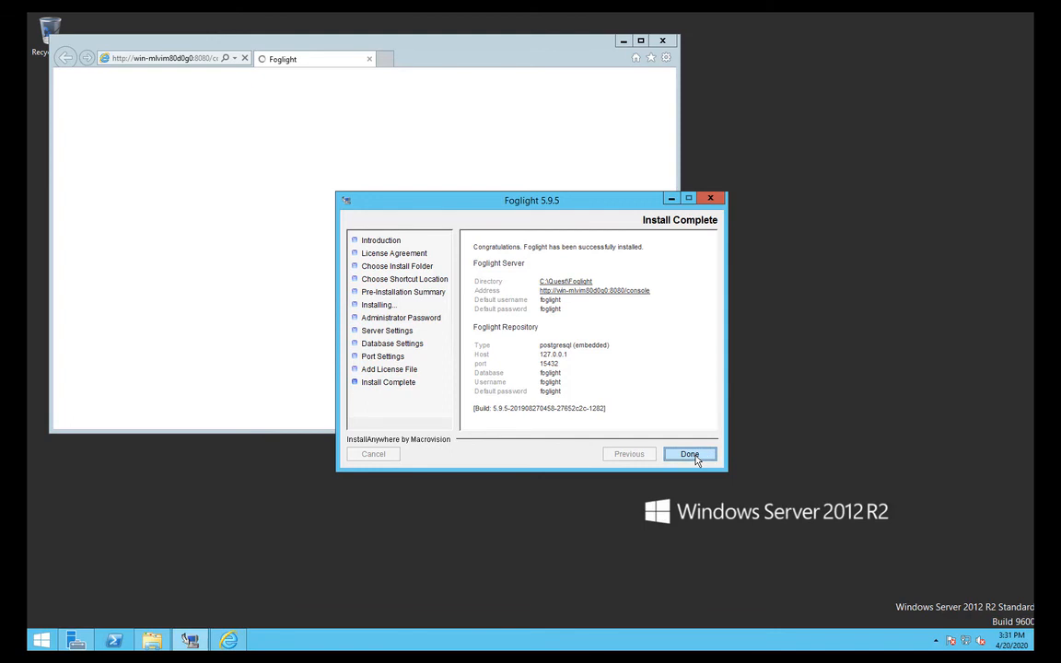
# Finish the installer and add the Foglight site to IE Trusted sites, reaching the sign-in page
pyautogui.click(689, 453)
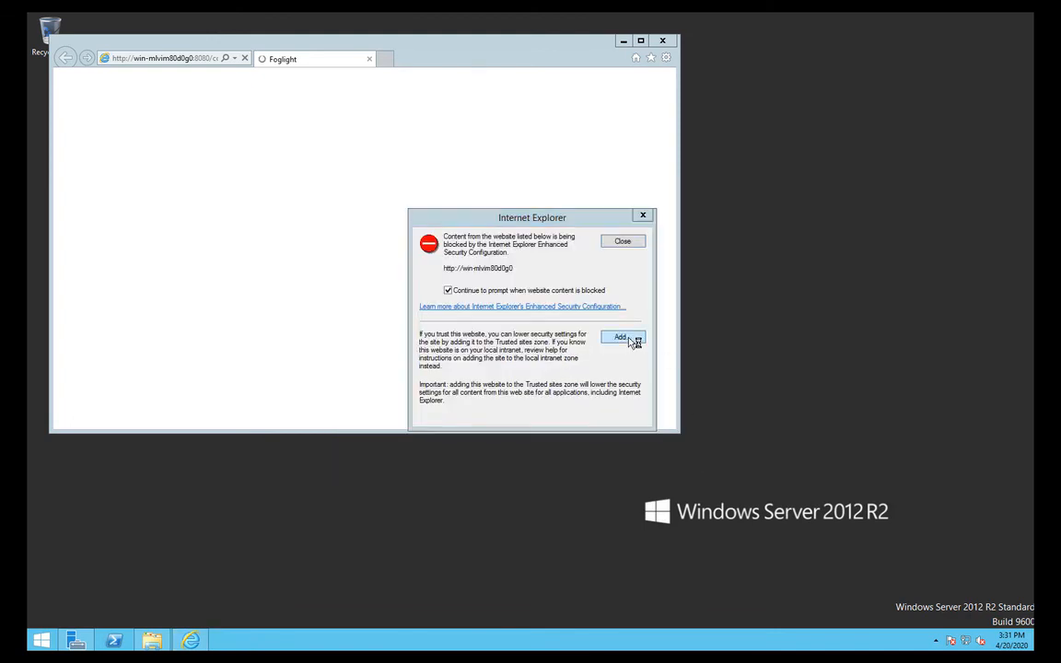
pyautogui.click(621, 337)
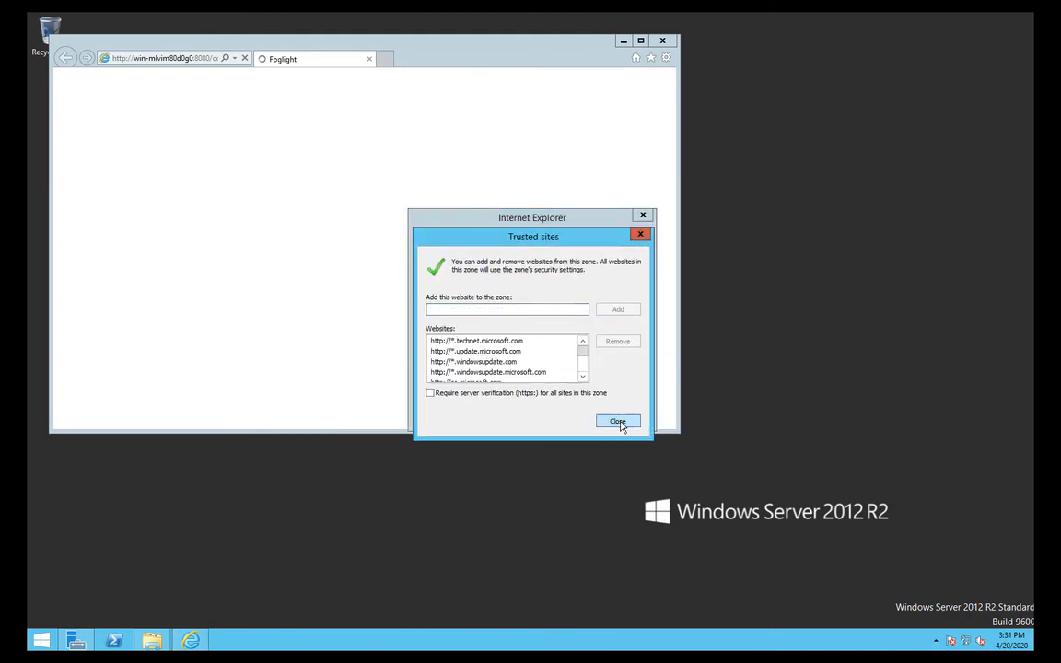
pyautogui.click(617, 419)
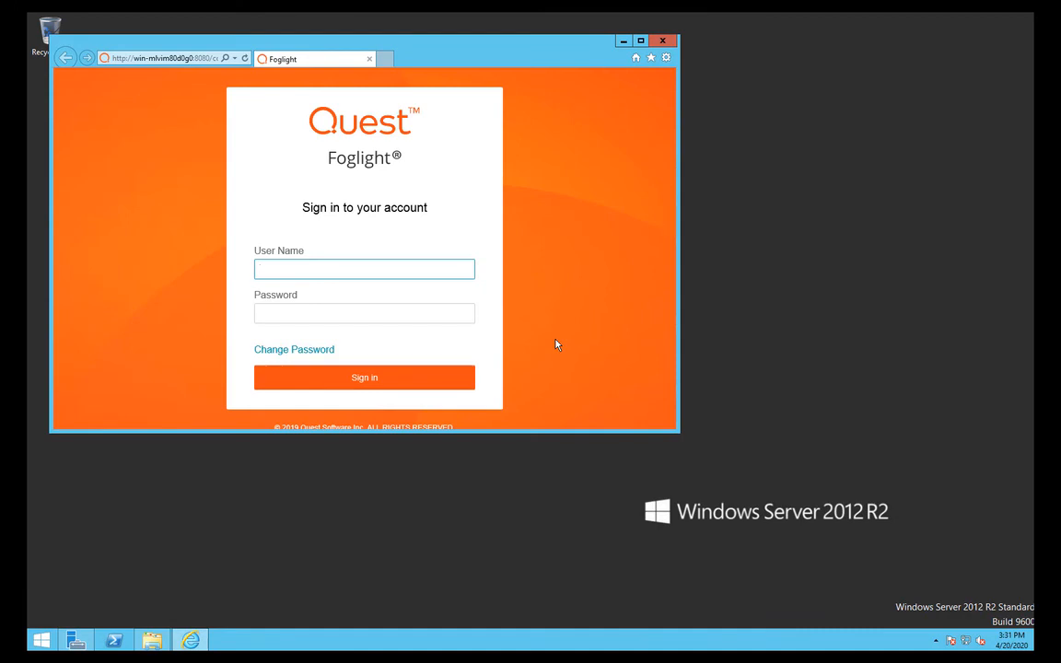
# Sign in to Foglight as user 'foglight' and let IE store the password
pyautogui.click(365, 269)
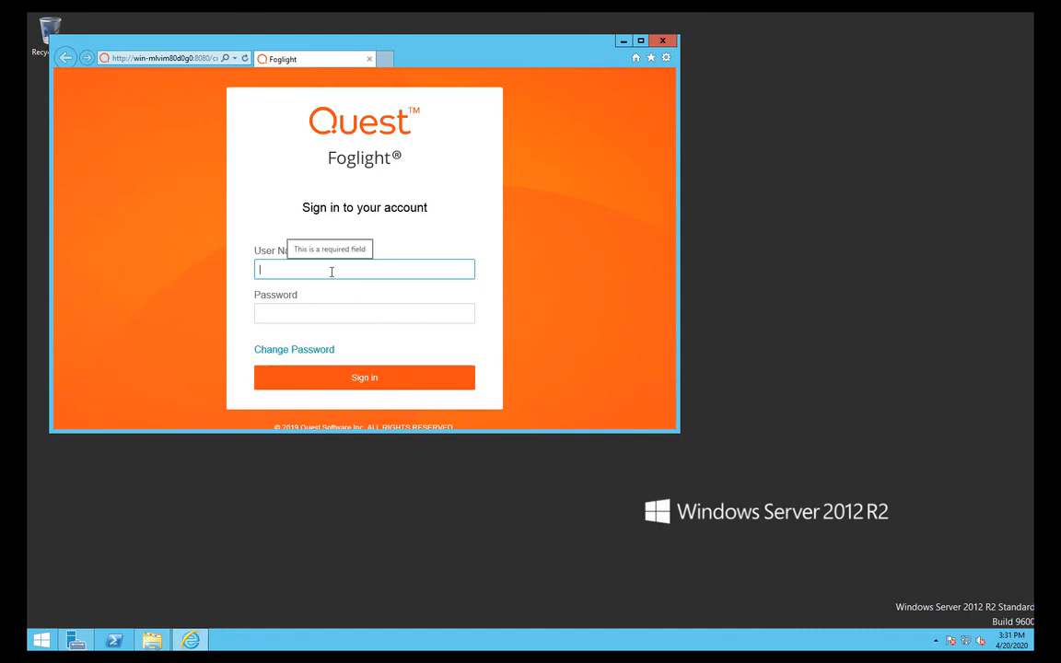
pyautogui.write('foglight')
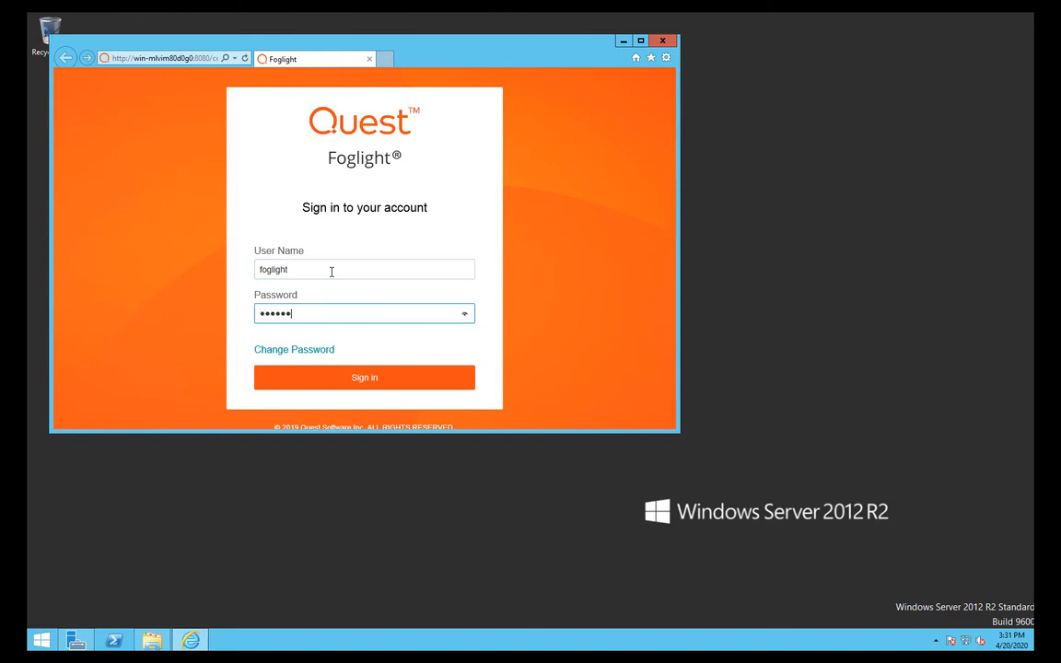
pyautogui.click(364, 376)
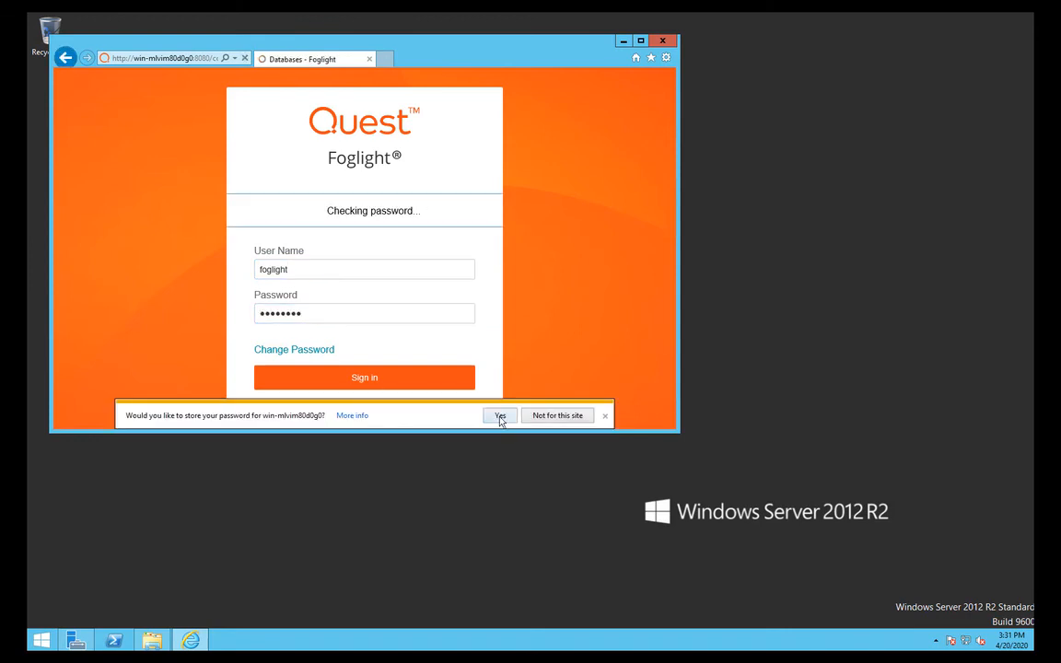
pyautogui.click(501, 416)
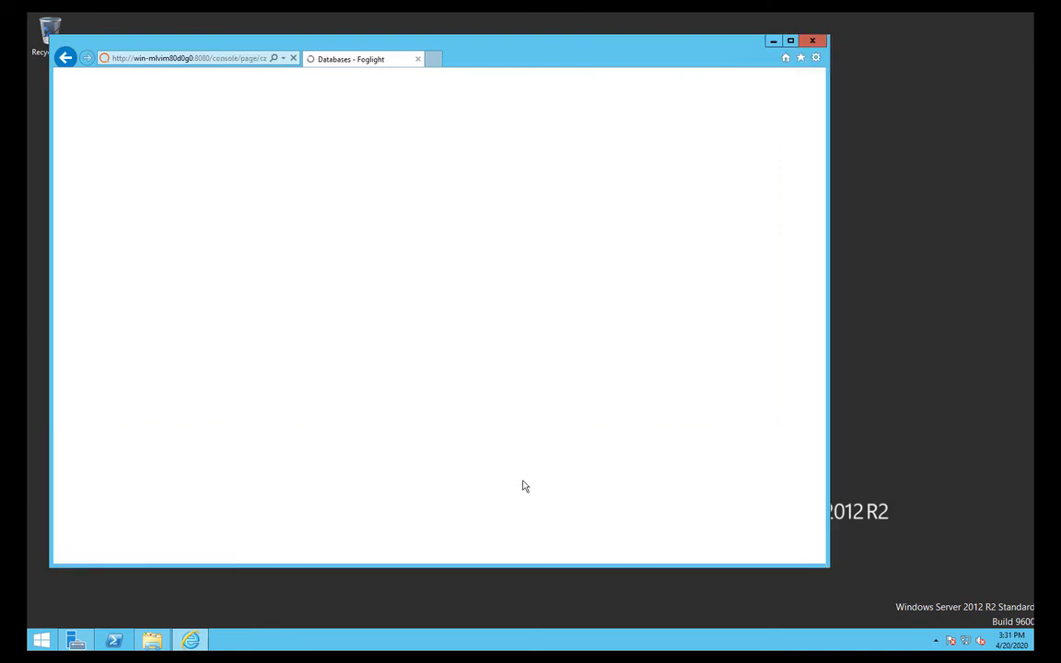
pyautogui.moveTo(413, 448)
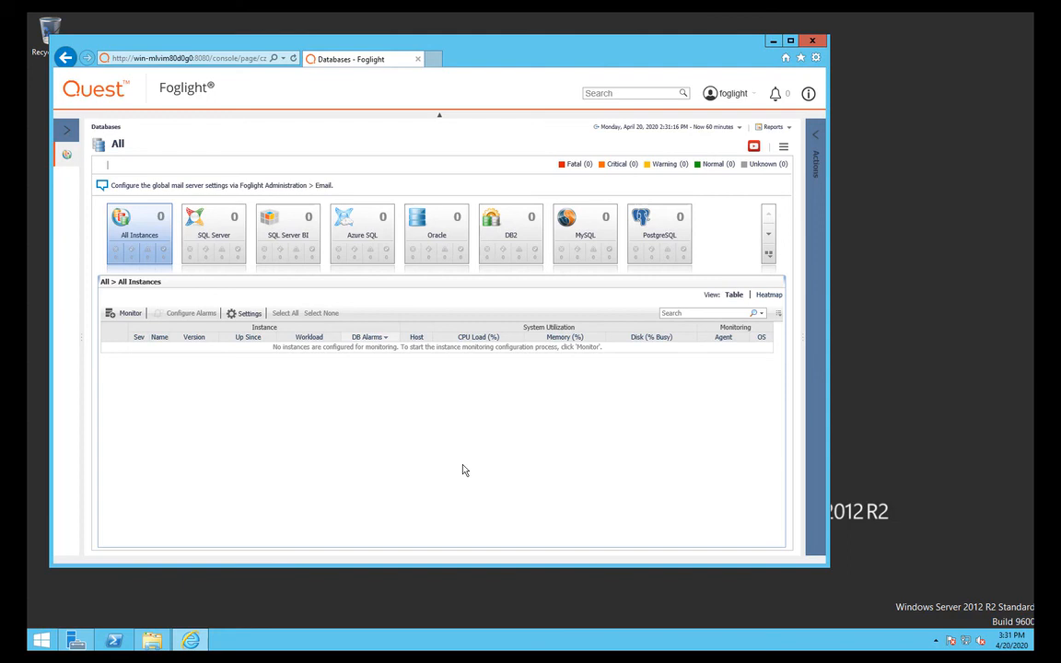
pyautogui.moveTo(464, 451)
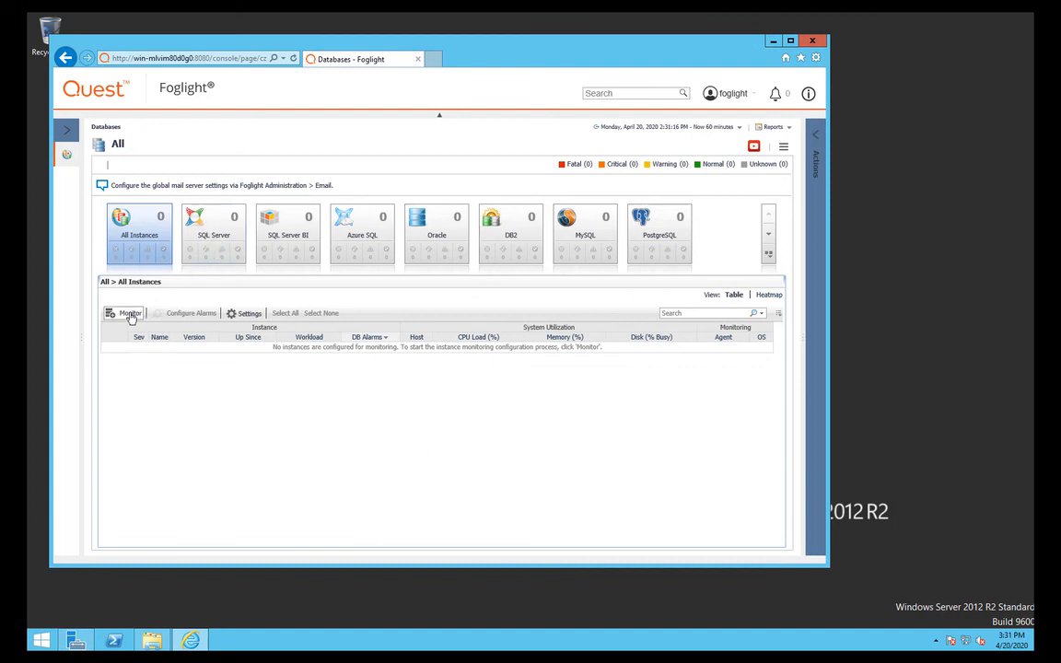
# Start Monitor, trust about:blank, then cancel the Monitor SQL Server Instance dialog
pyautogui.click(129, 313)
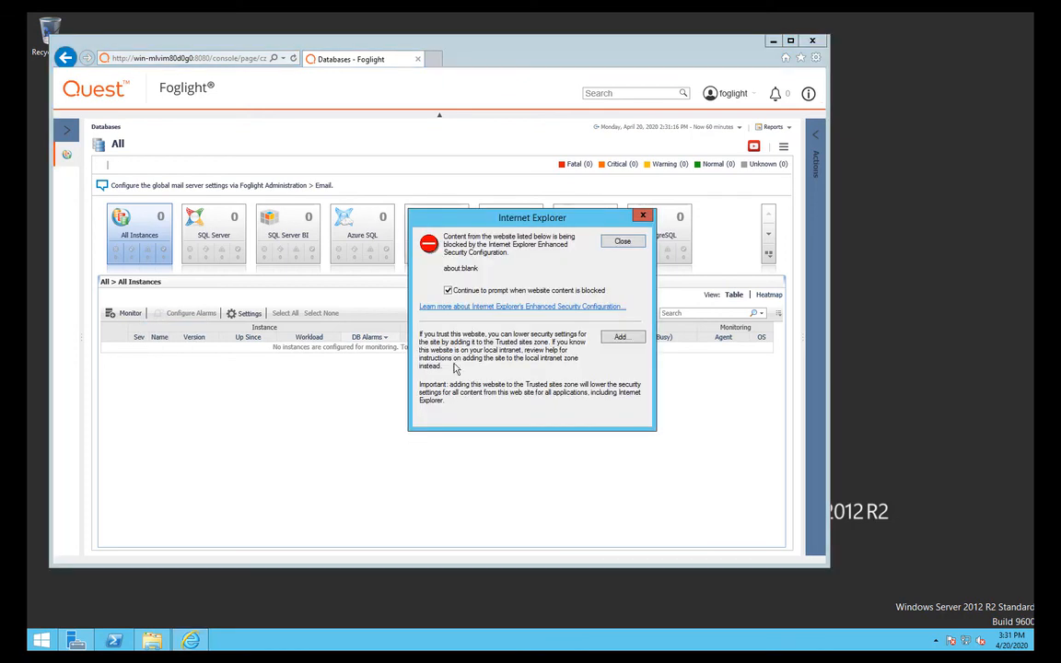
pyautogui.click(623, 335)
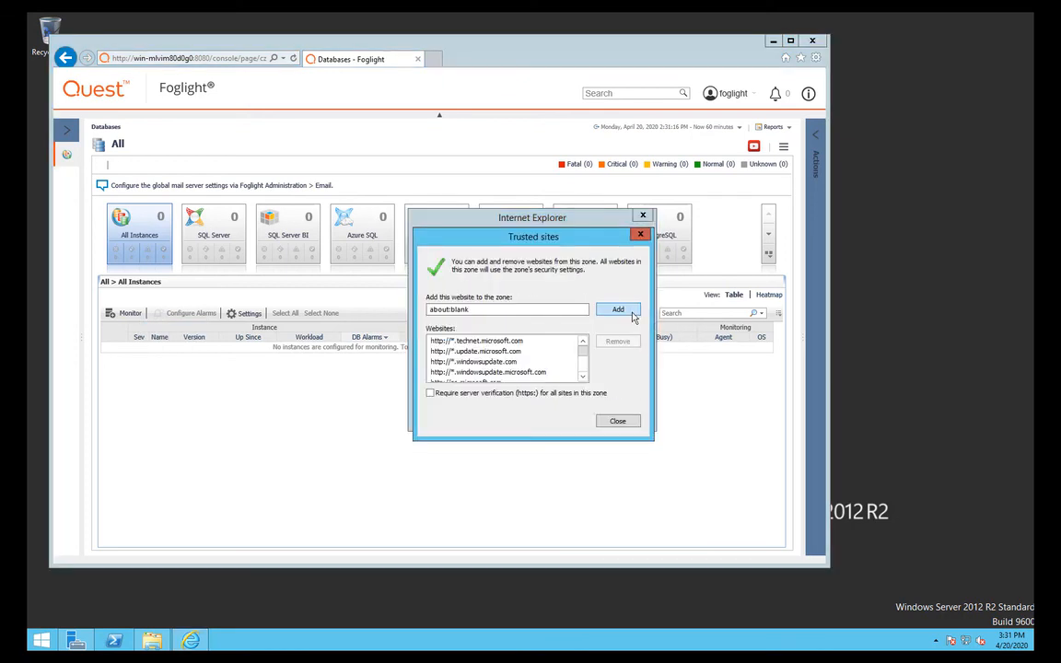
pyautogui.click(619, 420)
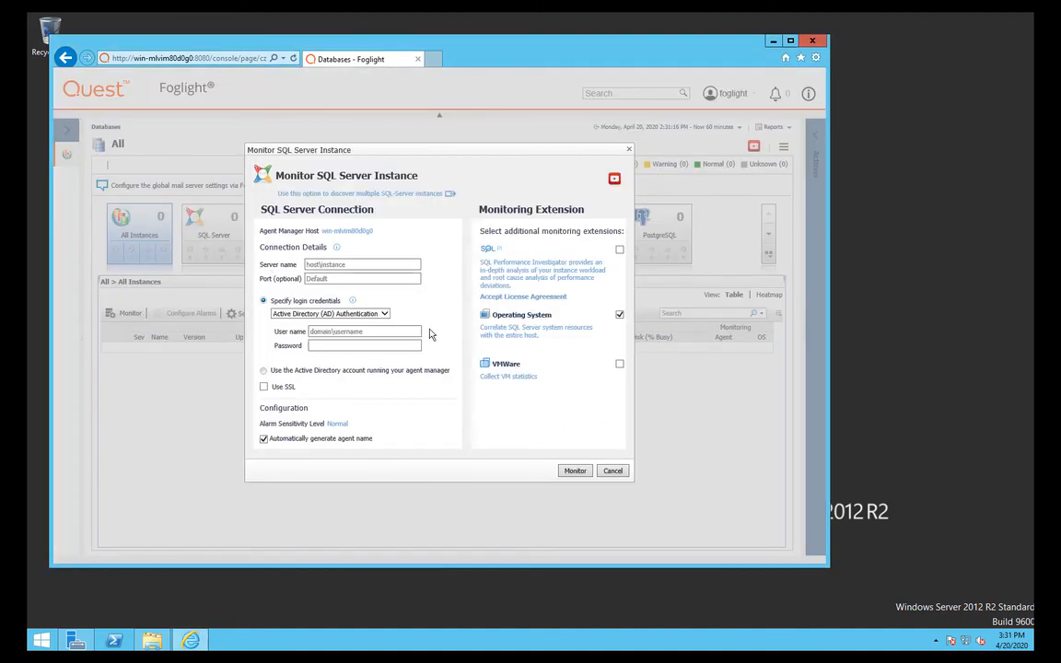
pyautogui.moveTo(593, 459)
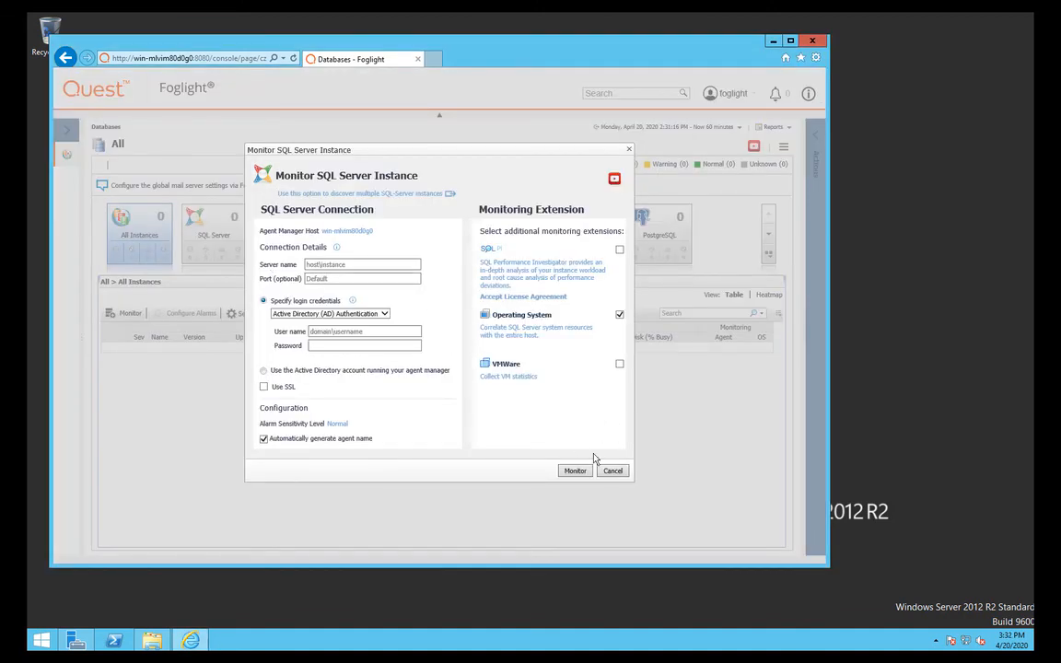
pyautogui.click(612, 472)
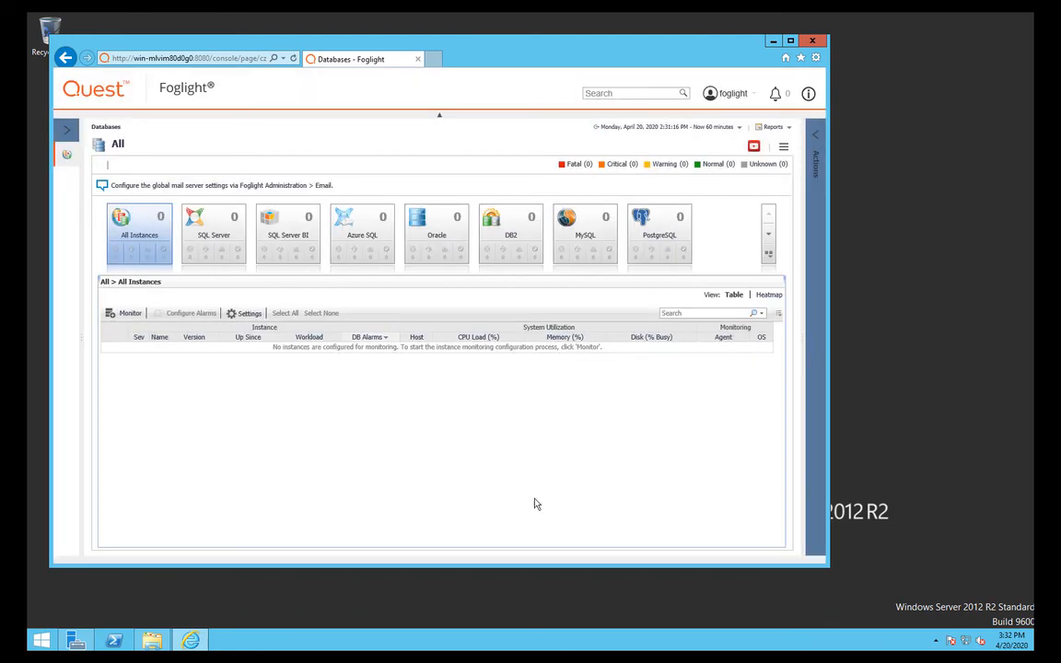
pyautogui.moveTo(136, 203)
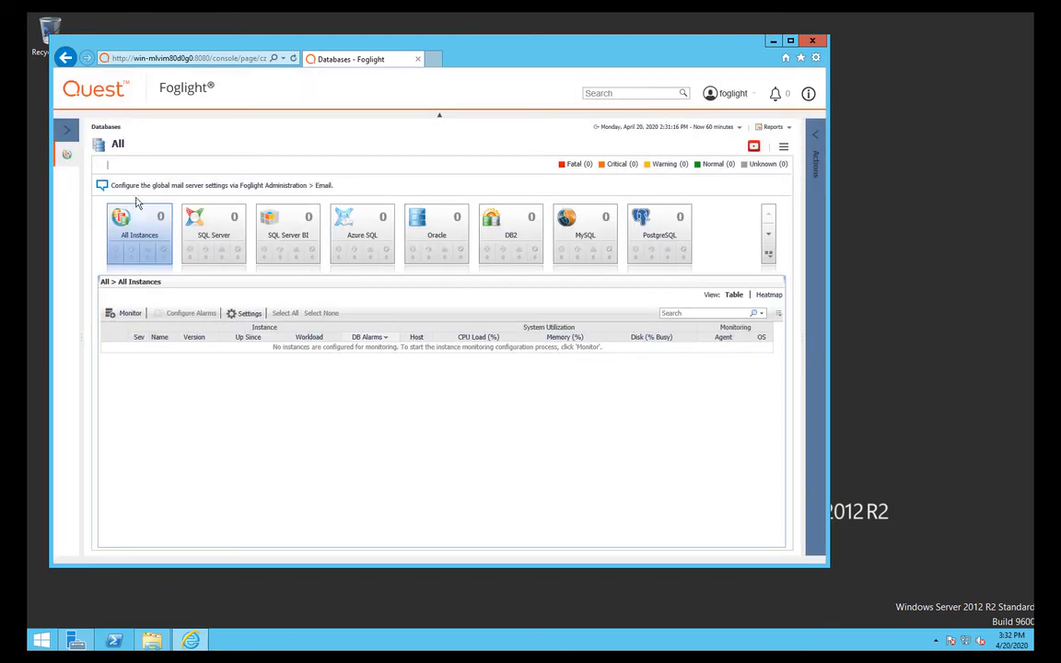
pyautogui.moveTo(310, 487)
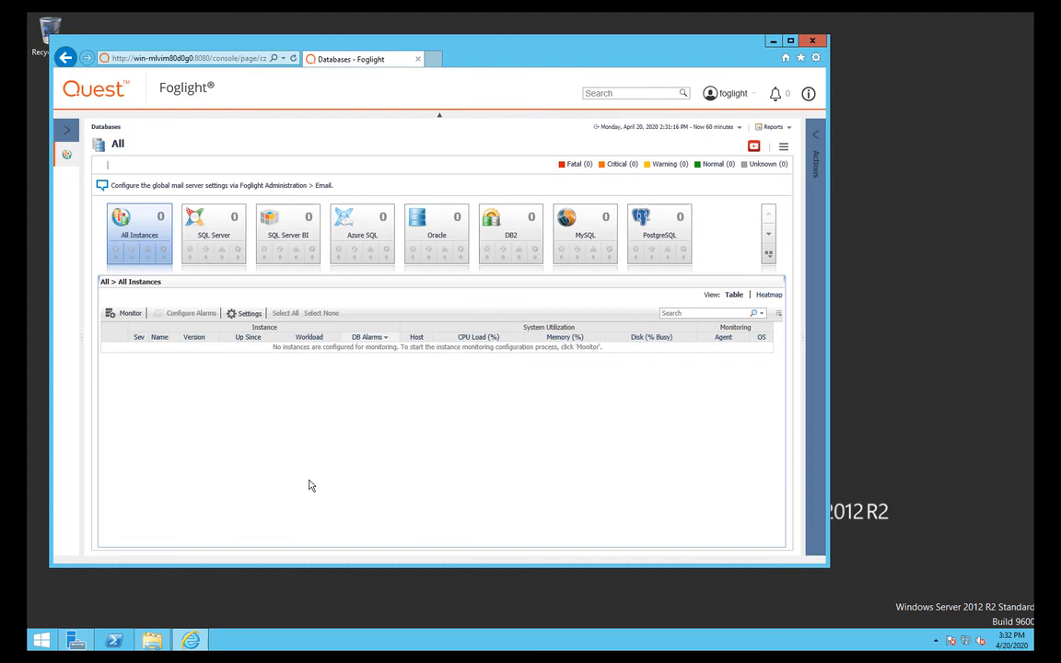
pyautogui.moveTo(372, 449)
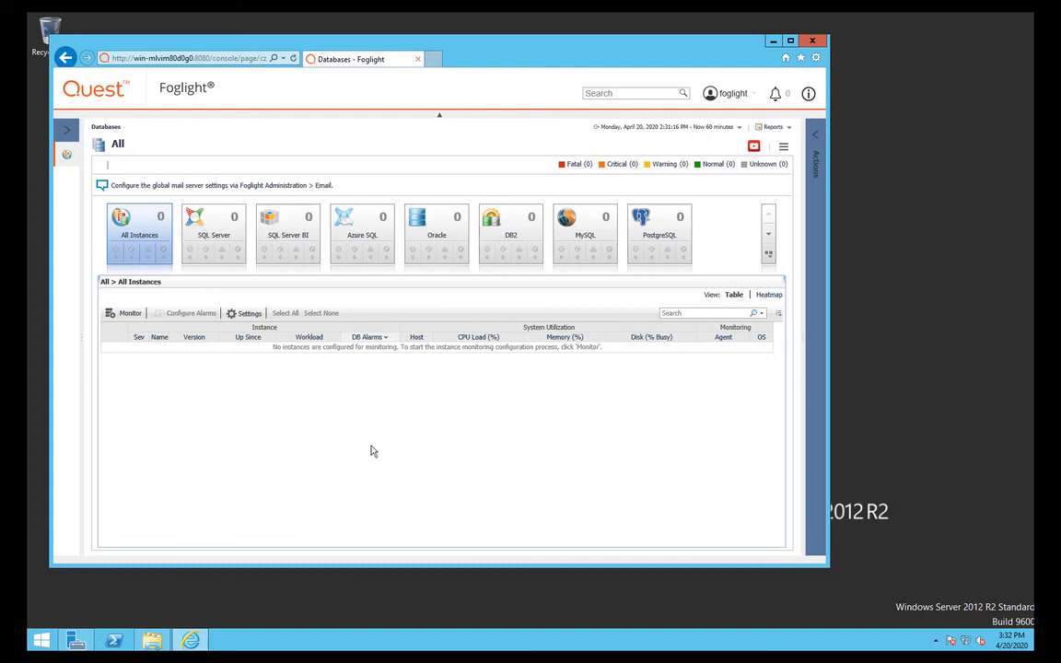
pyautogui.moveTo(387, 444)
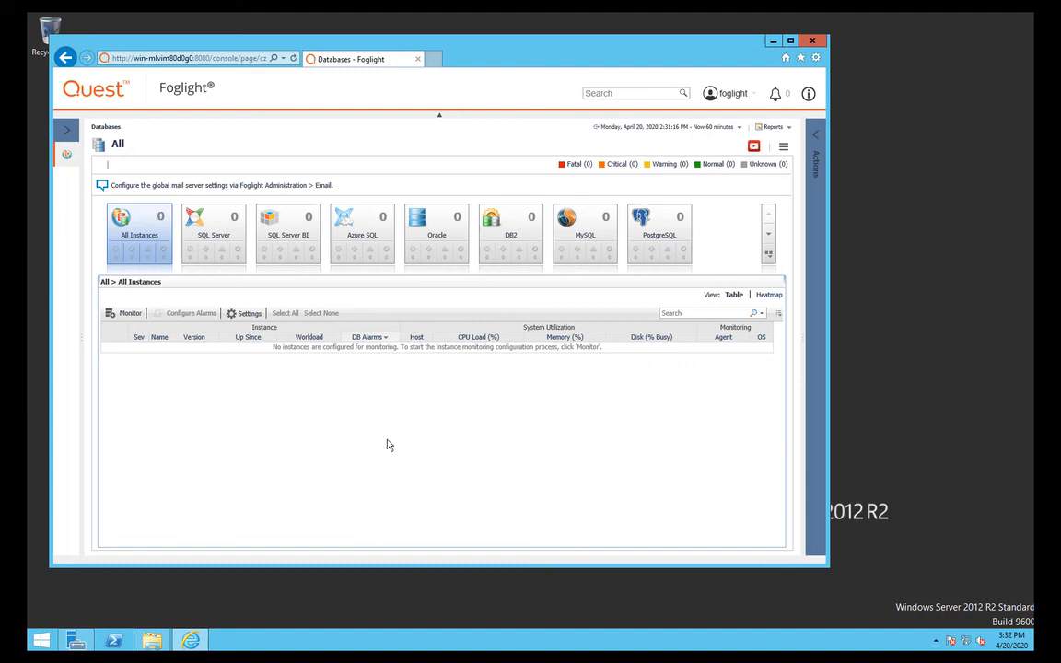